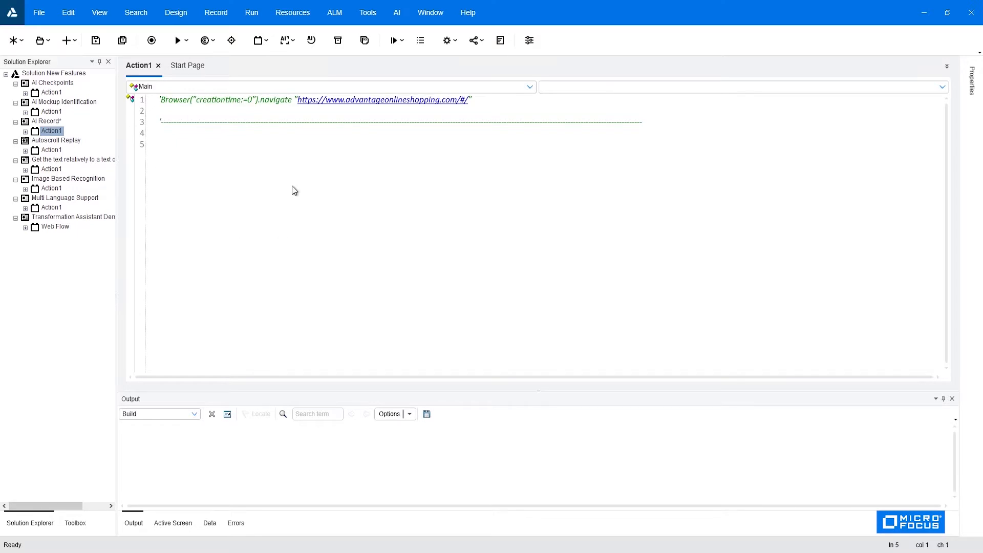
Step: Start AI inspection on the Advantage Online Shopping home page
click(160, 144)
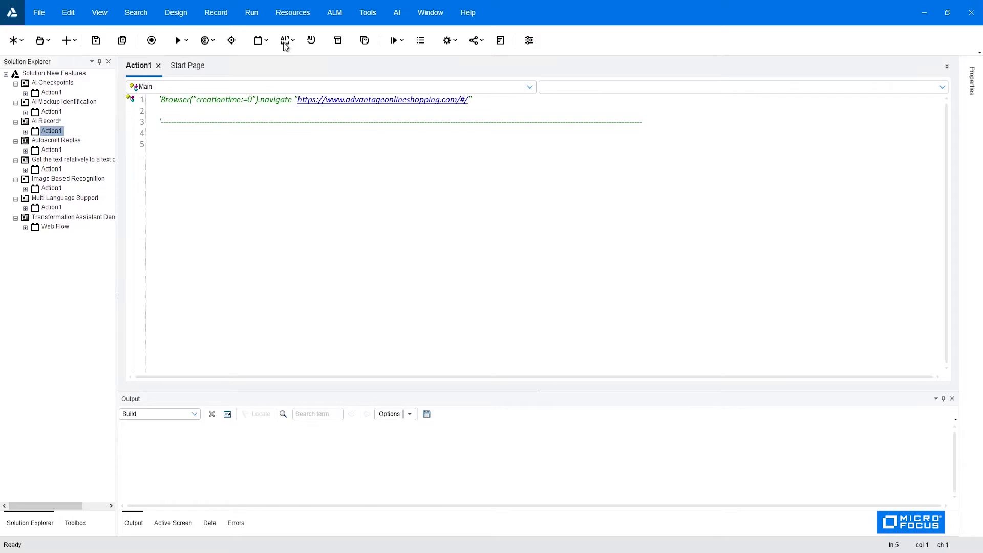
mouse_move(313, 42)
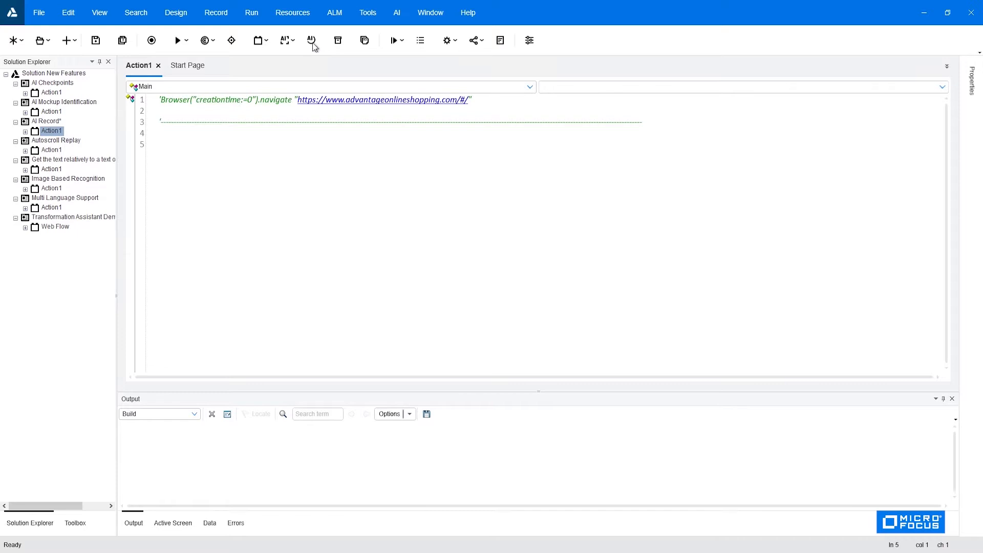
click(160, 145)
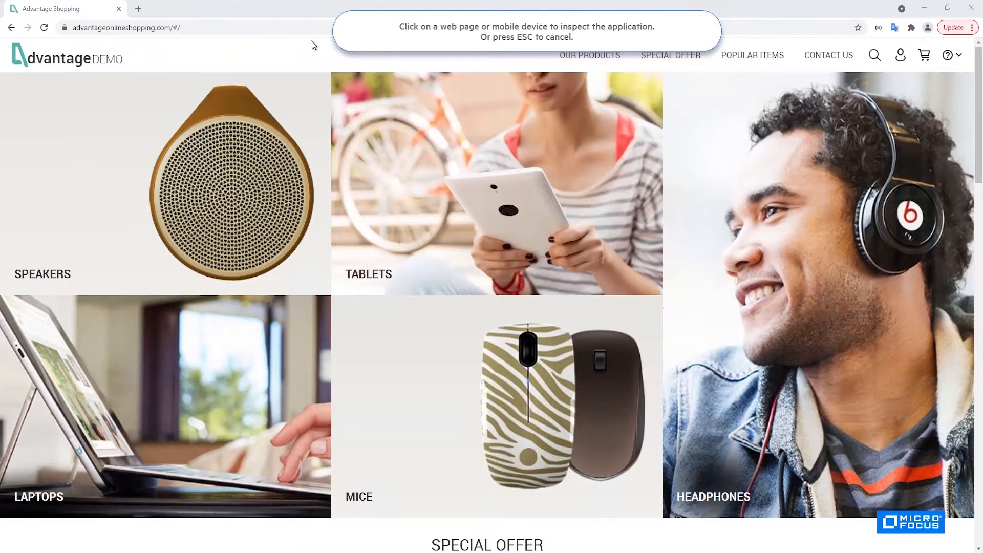
mouse_move(477, 32)
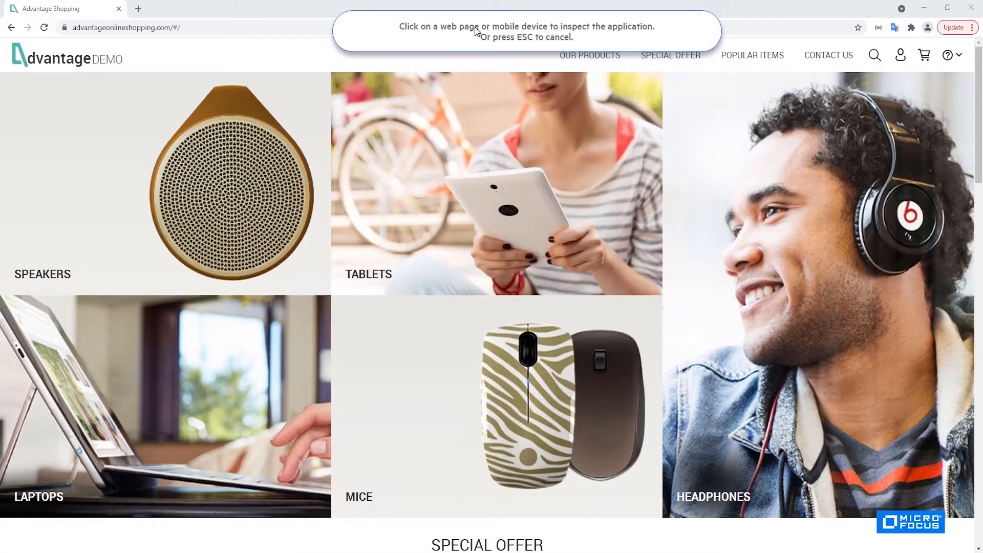
mouse_move(476, 44)
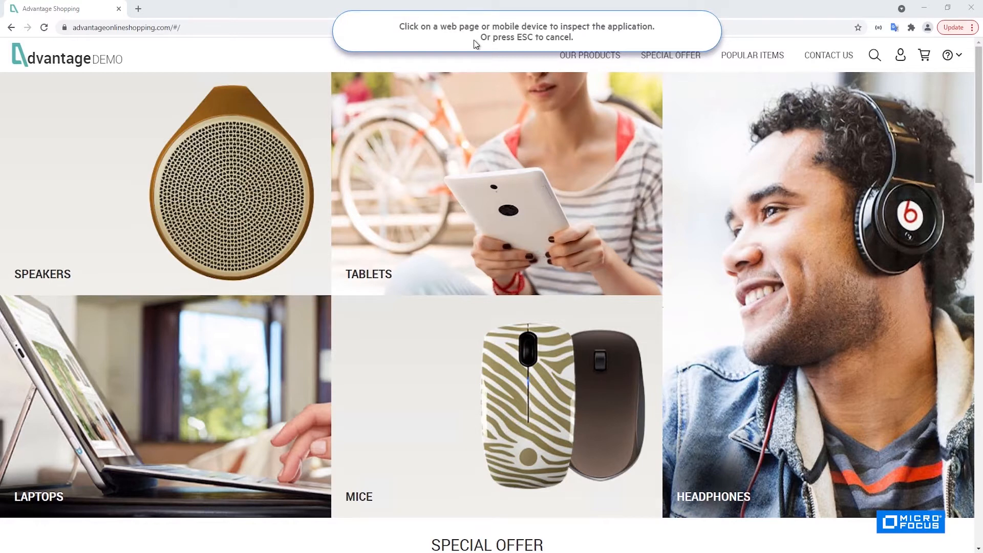
mouse_move(298, 141)
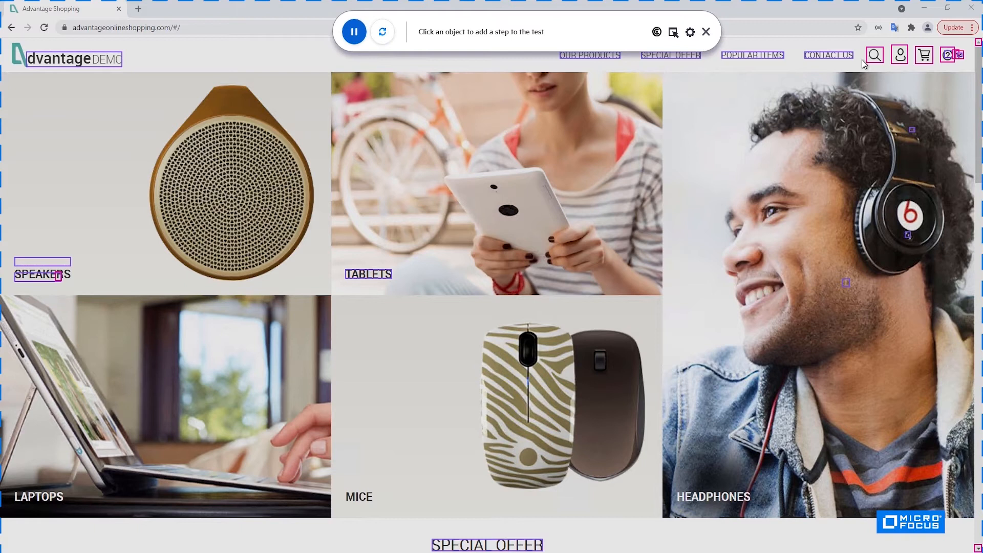
click(874, 54)
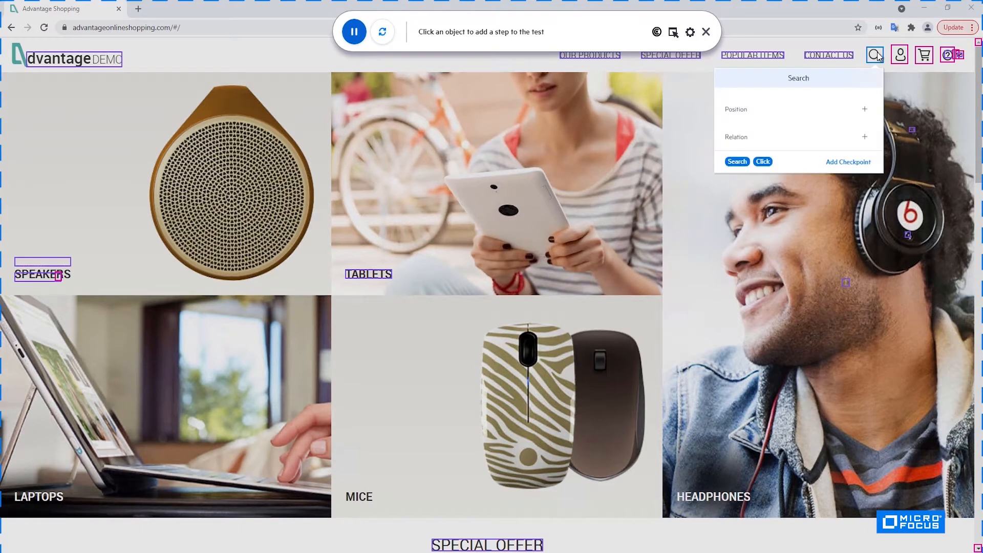
click(898, 55)
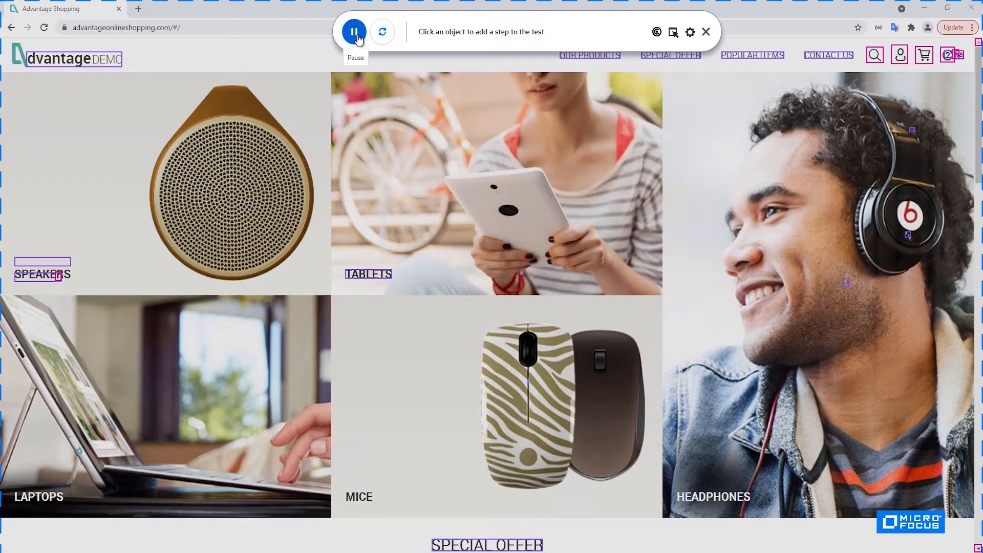
mouse_move(382, 32)
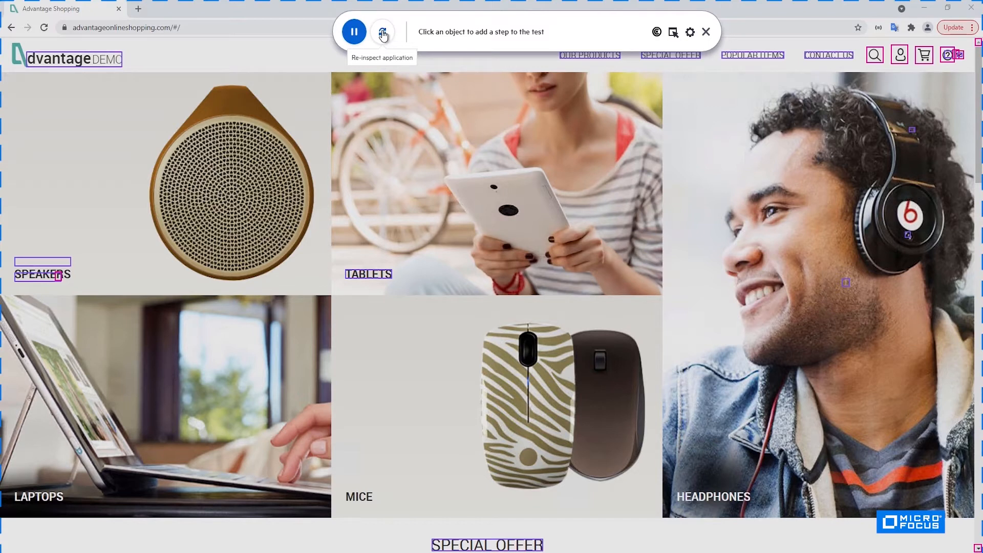
mouse_move(435, 44)
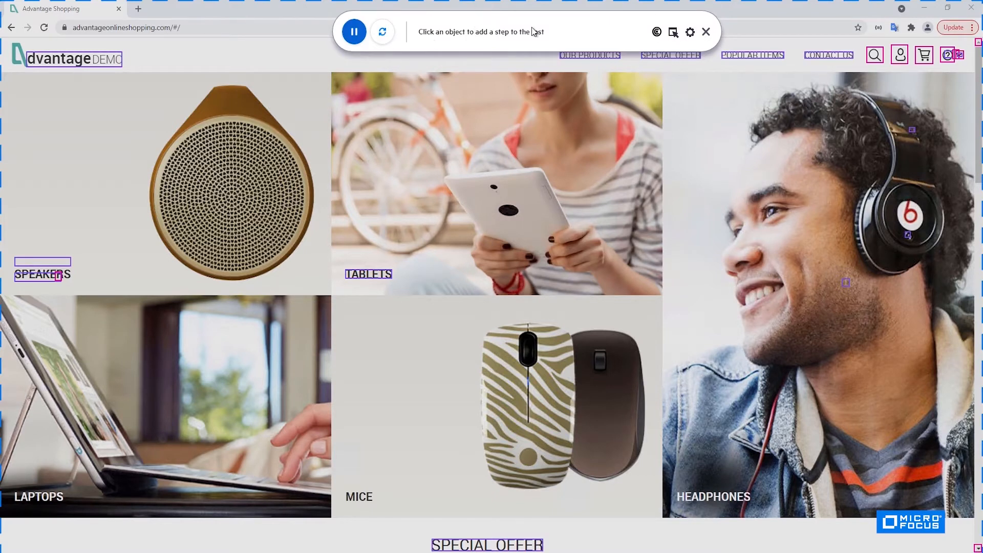
mouse_move(656, 32)
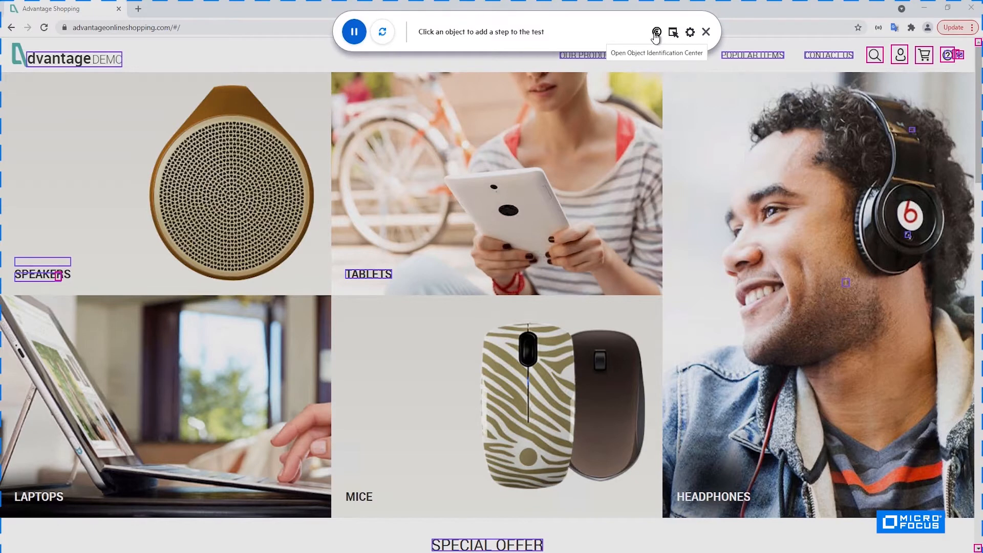
mouse_move(673, 33)
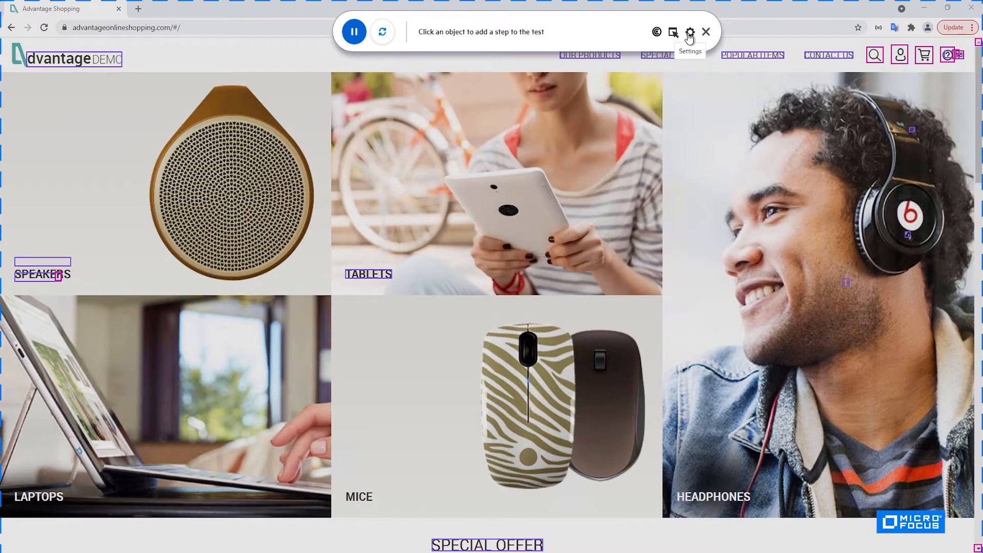
click(689, 32)
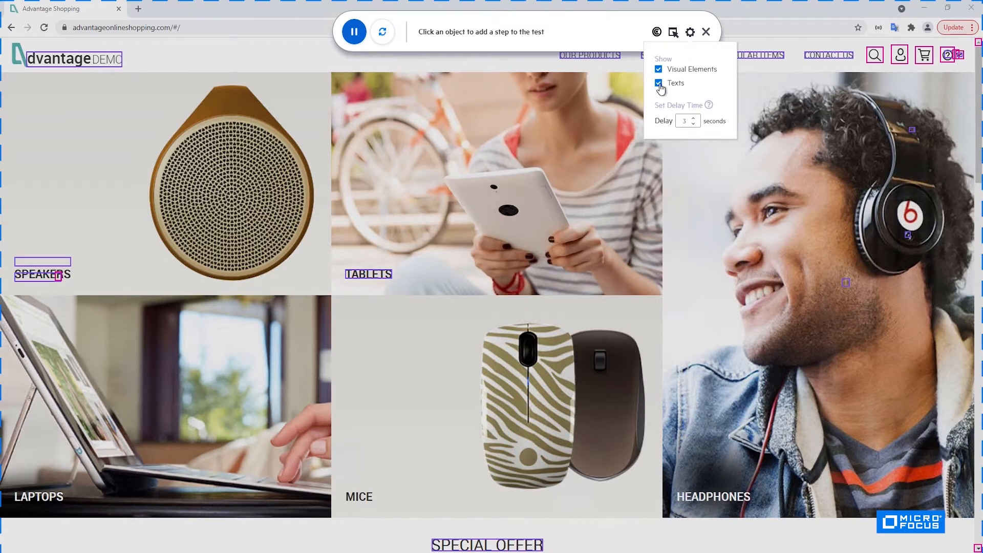
click(659, 83)
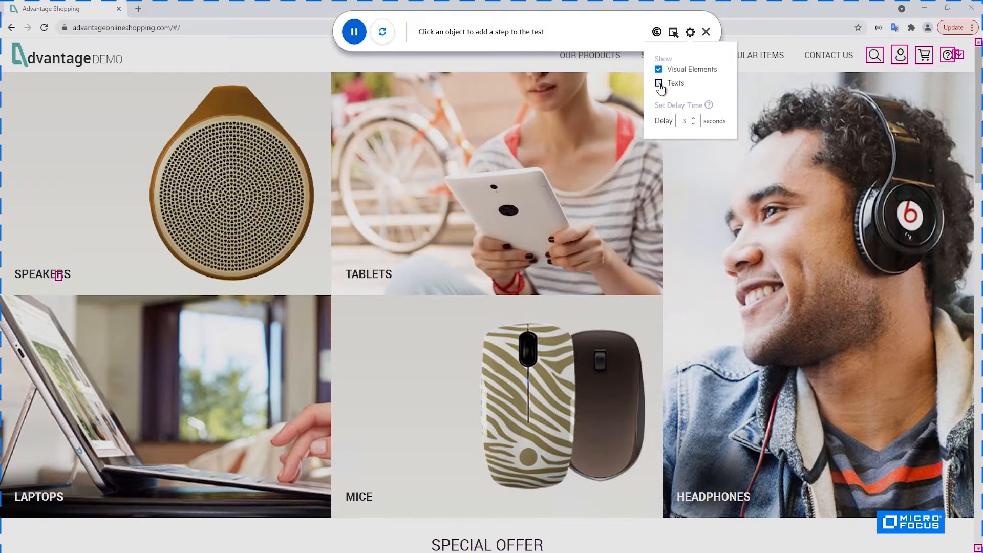
click(658, 83)
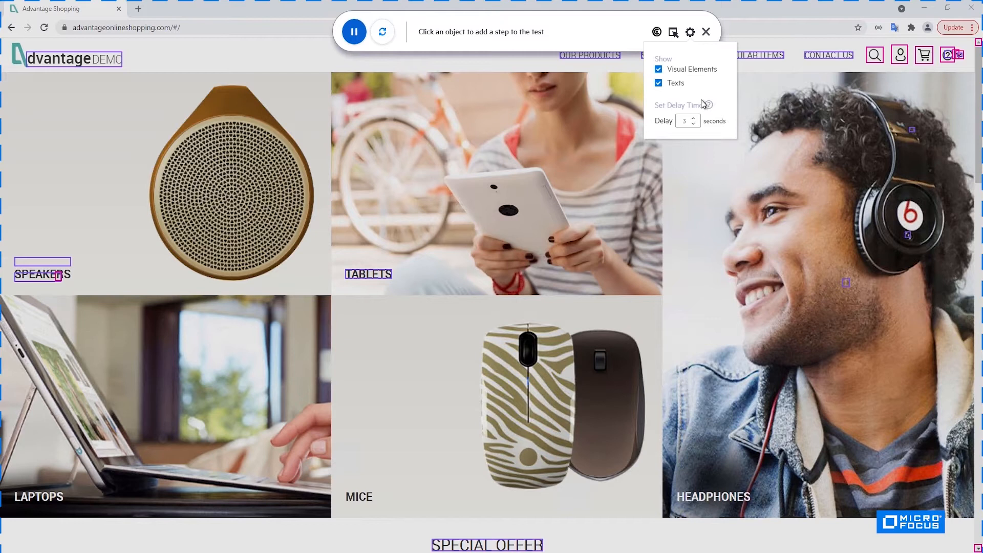
mouse_move(682, 139)
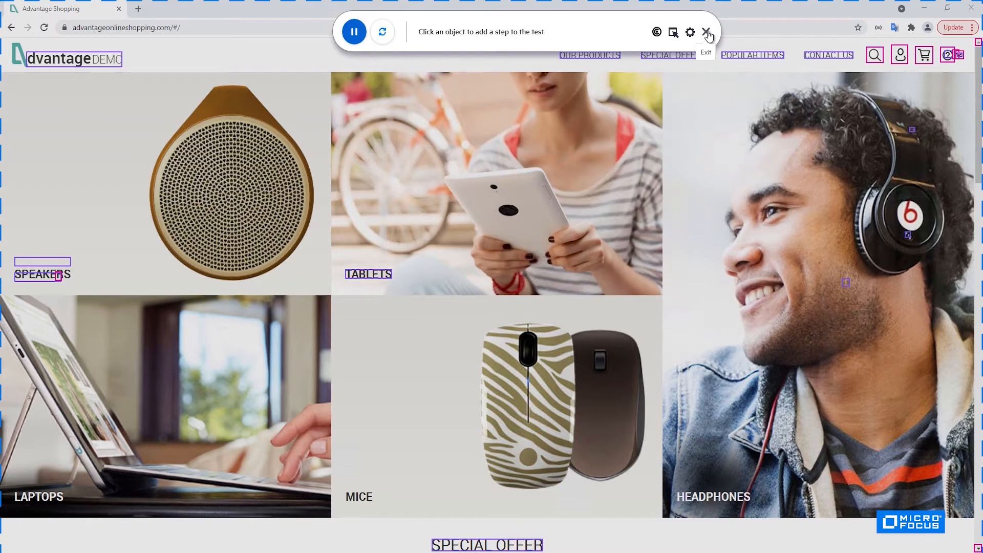
mouse_move(611, 178)
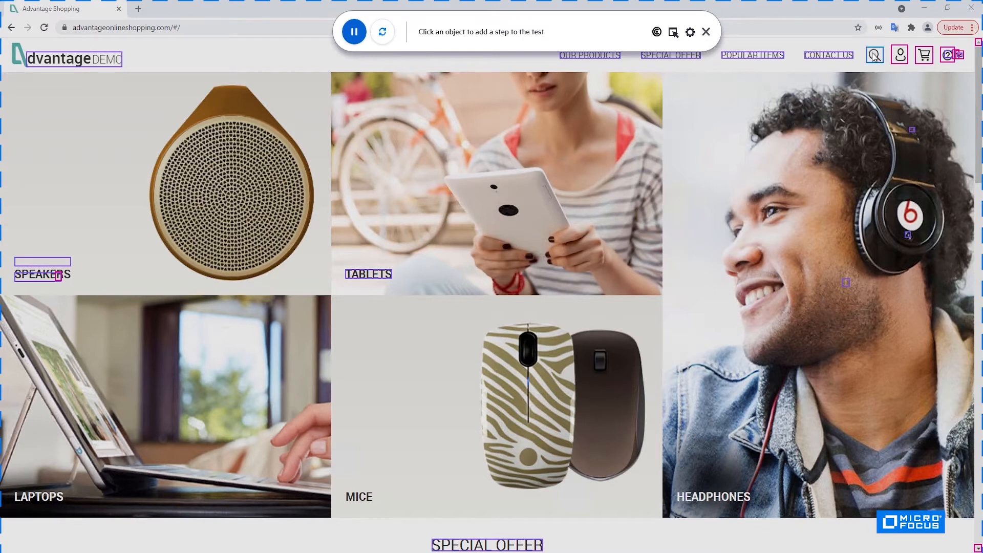
click(874, 55)
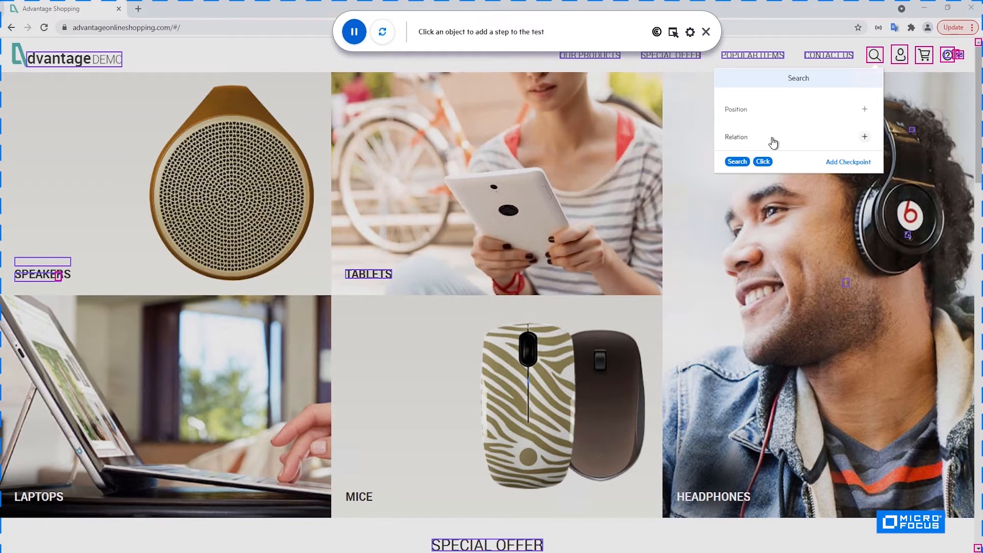
mouse_move(822, 111)
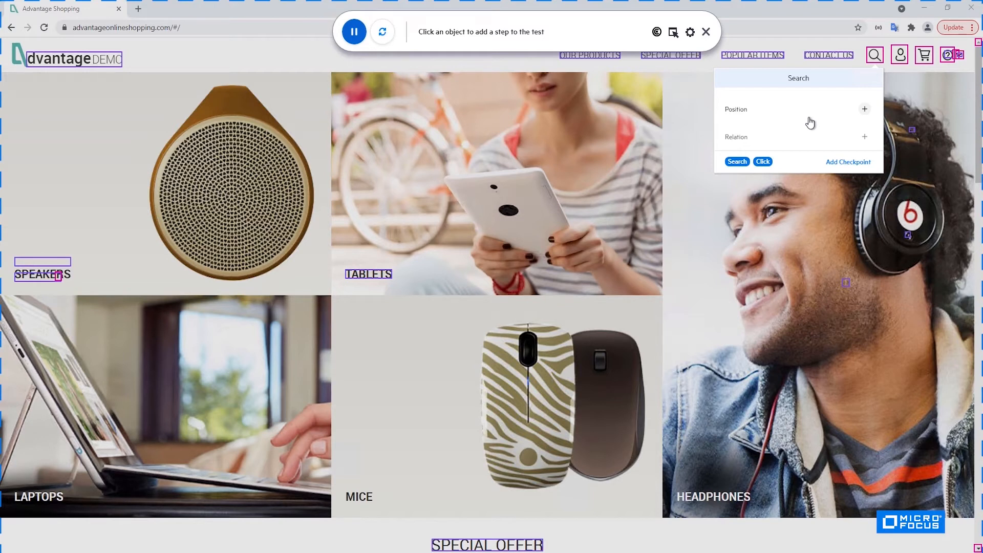
mouse_move(801, 142)
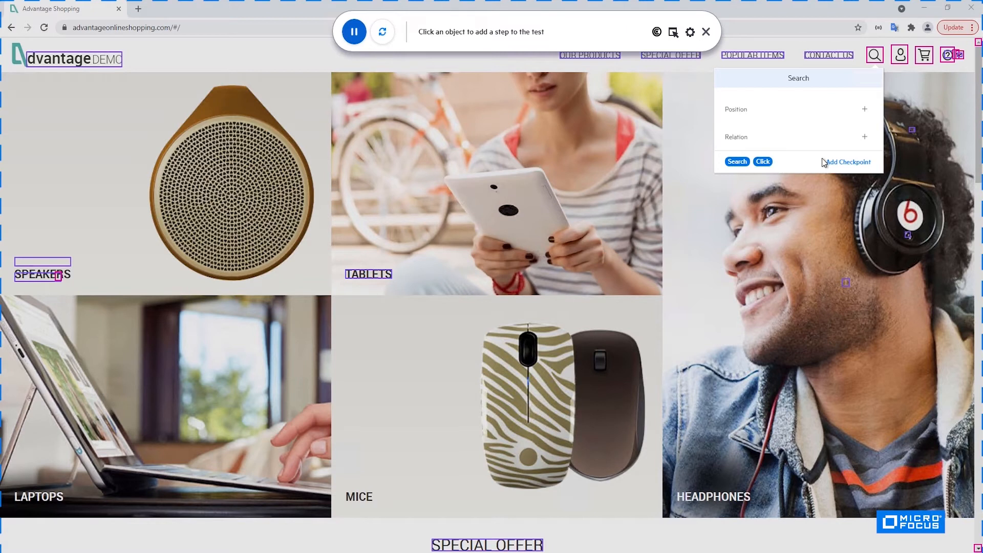
mouse_move(833, 168)
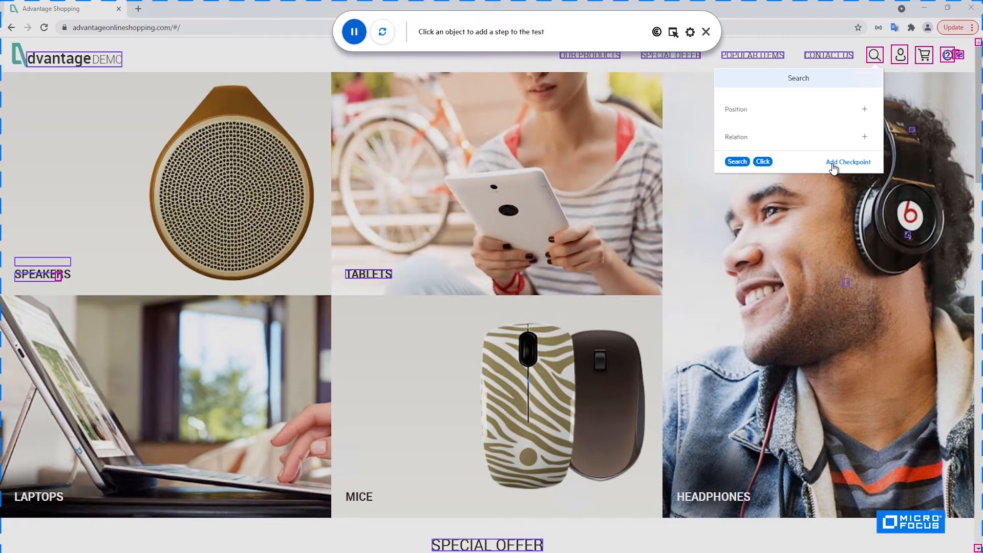
mouse_move(810, 168)
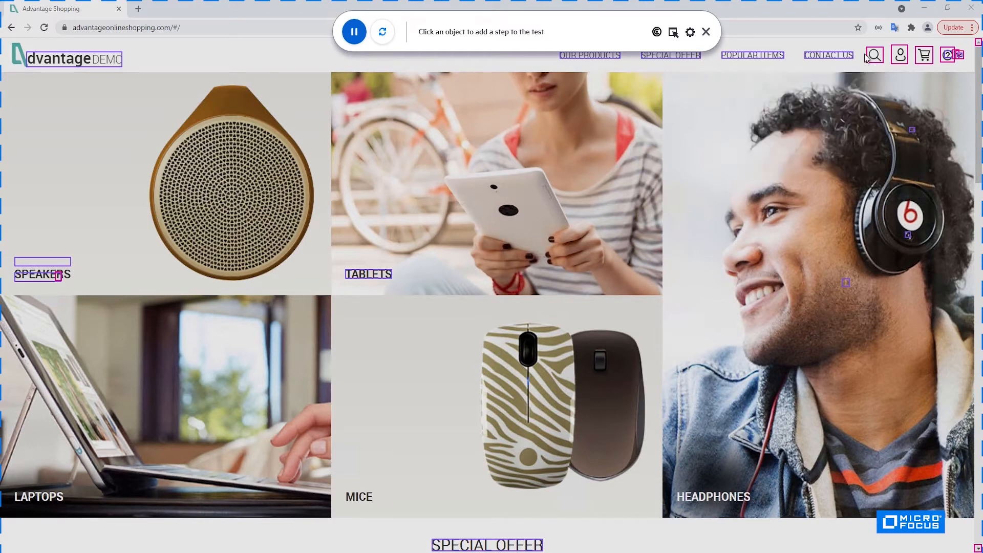
Step: Record a click on the site's search icon and begin entering the query 17t
click(873, 54)
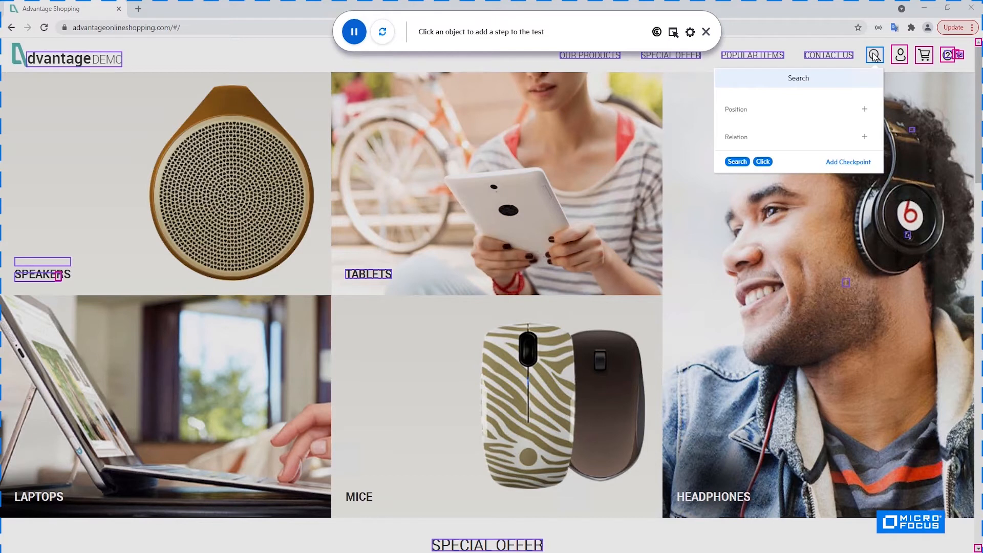
click(873, 54)
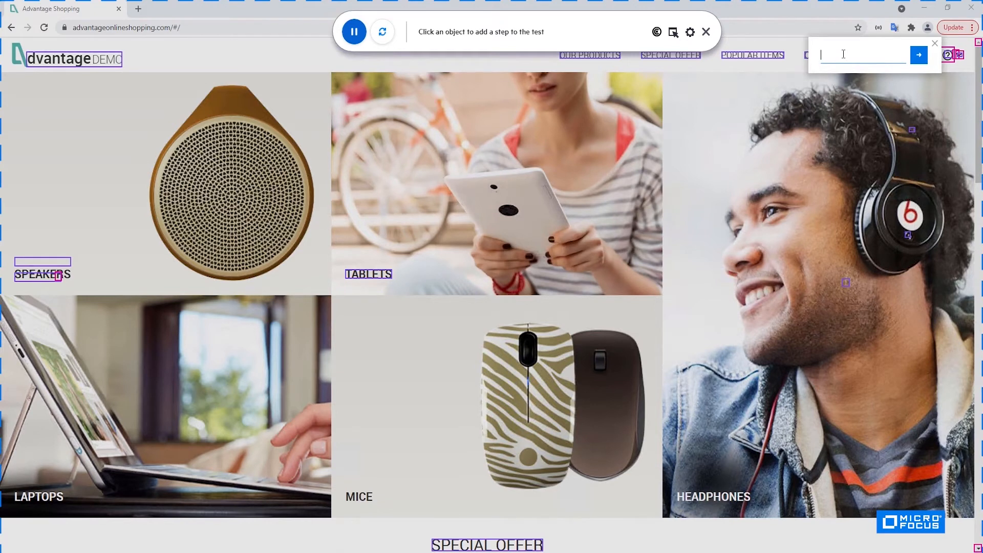
text(17)
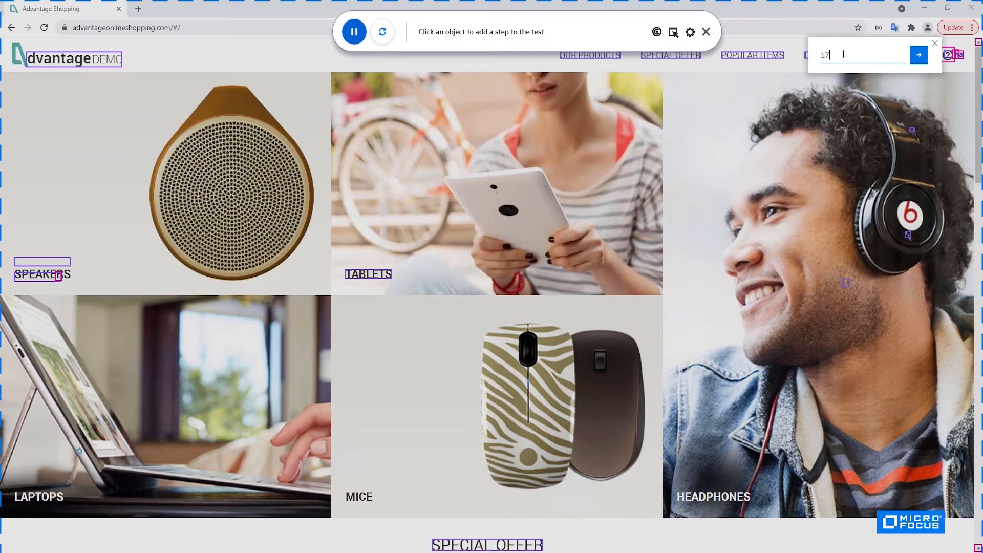
text(1)
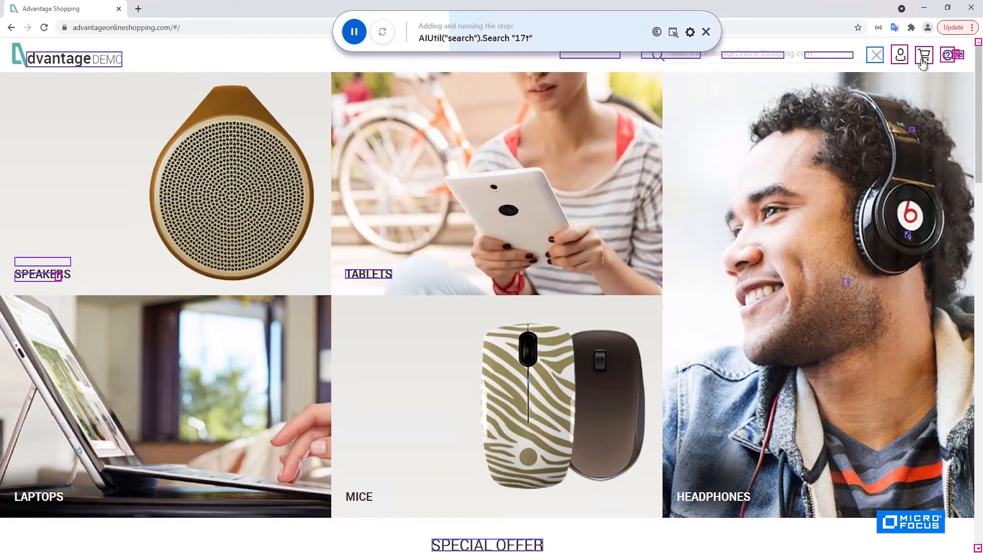
Step: Search the shop for '17t', returning the single HP ENVY 17t Touch Laptop result
text(17t)
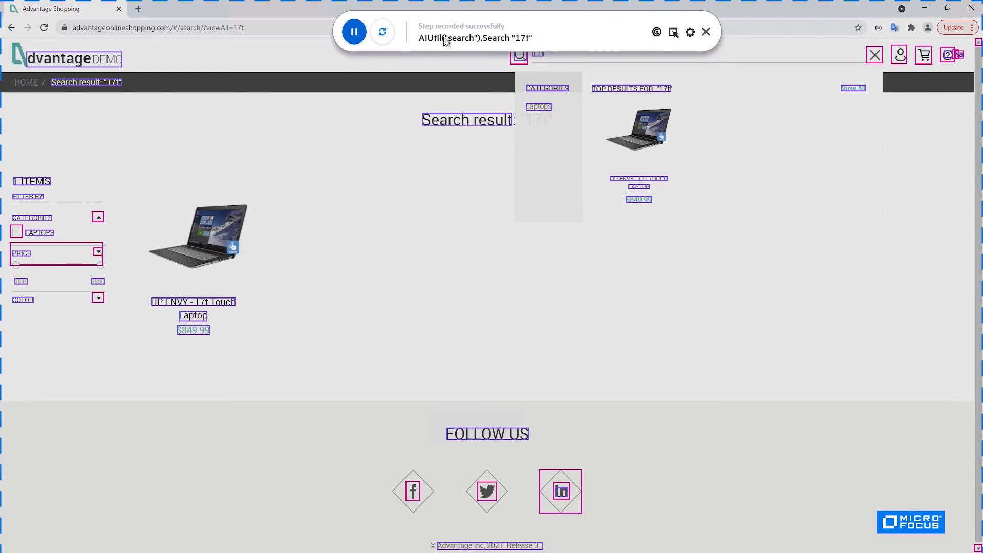
mouse_move(472, 31)
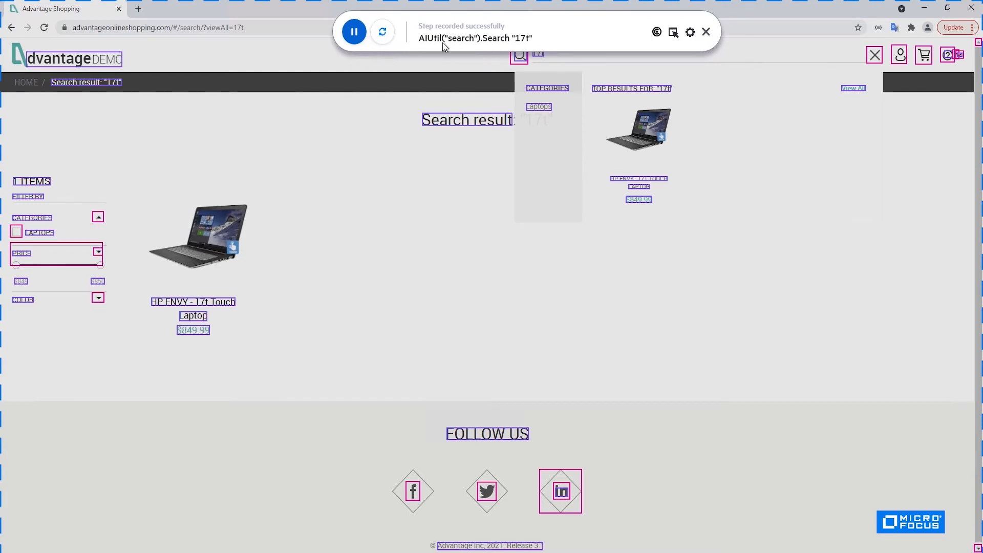
mouse_move(822, 98)
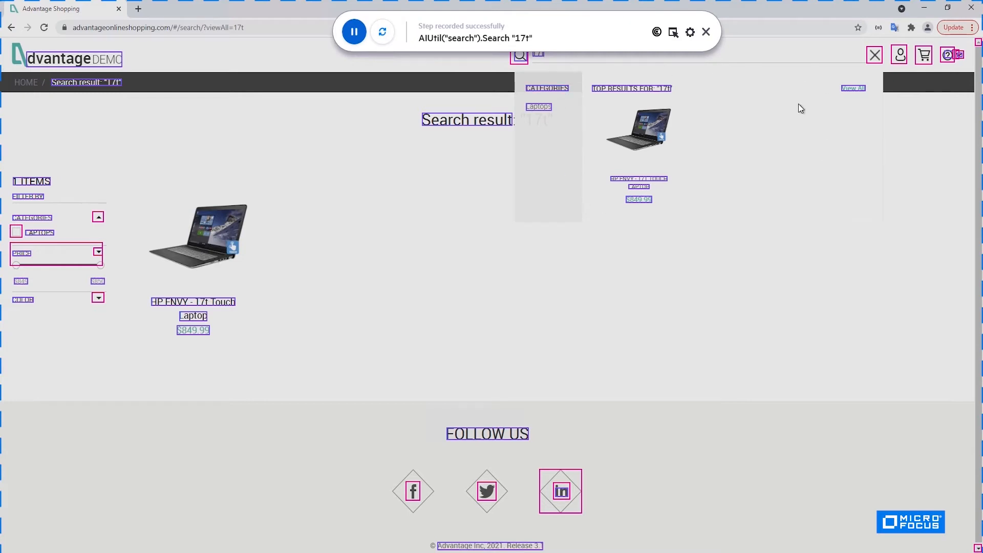
click(873, 55)
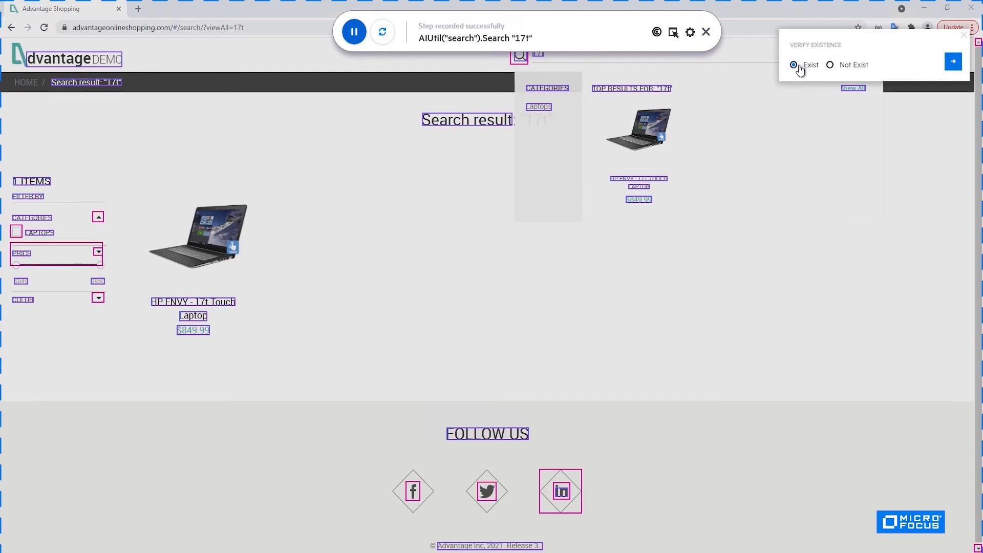
Step: Record an Exist check on the search panel's close icon, then a click closing it
click(794, 65)
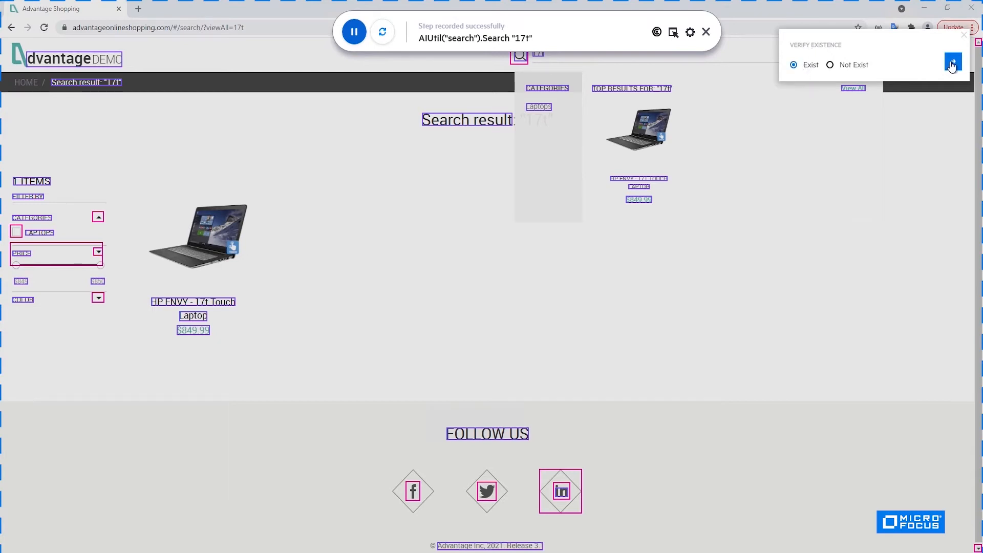
click(953, 64)
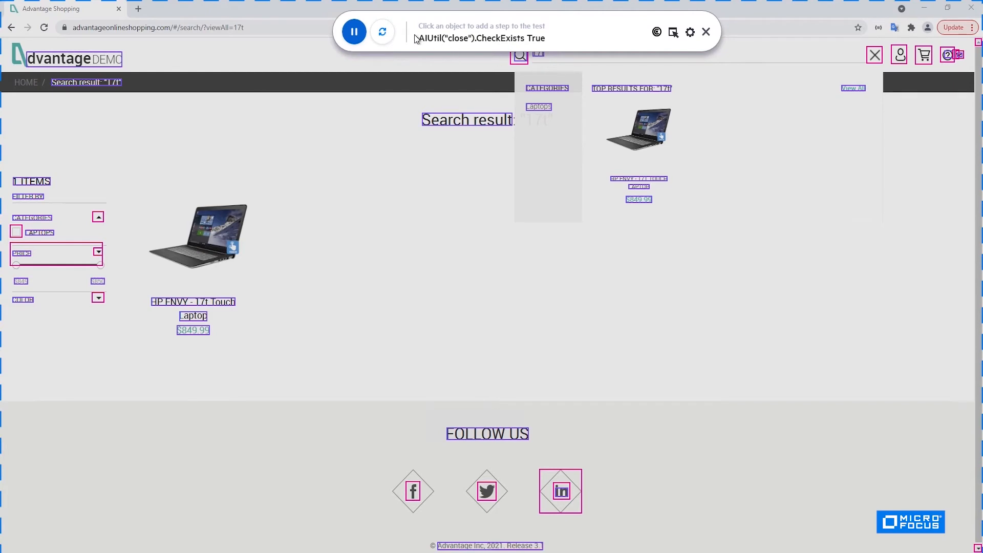
mouse_move(428, 42)
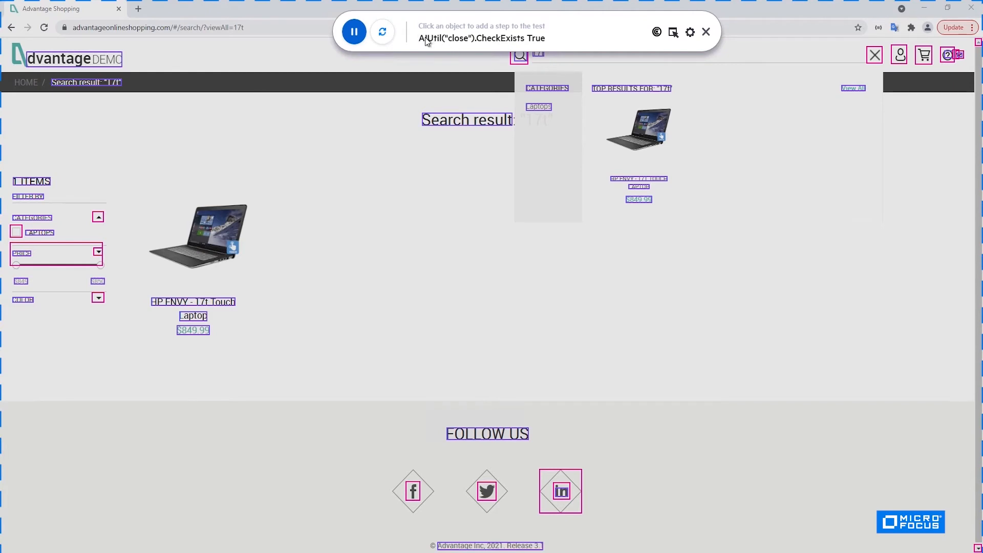
mouse_move(559, 41)
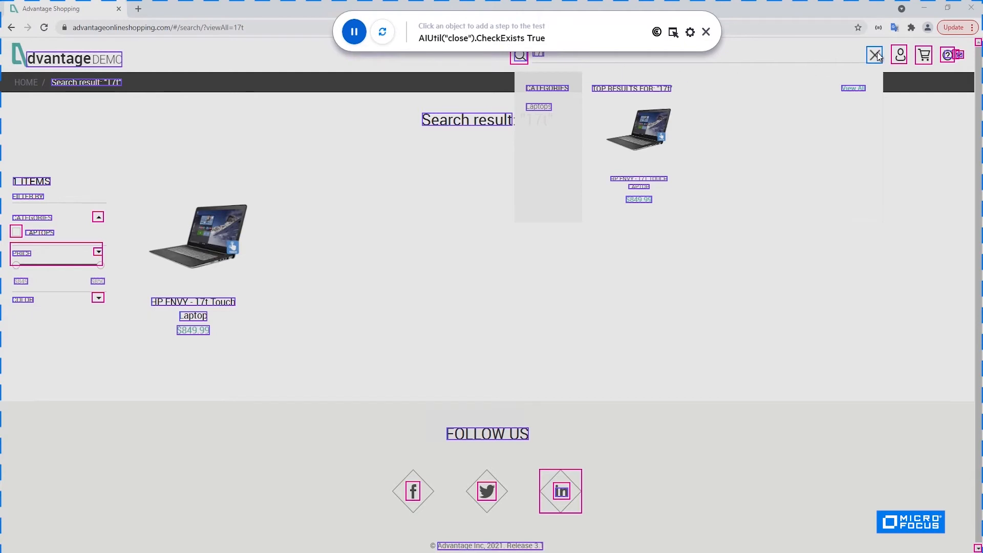
click(875, 55)
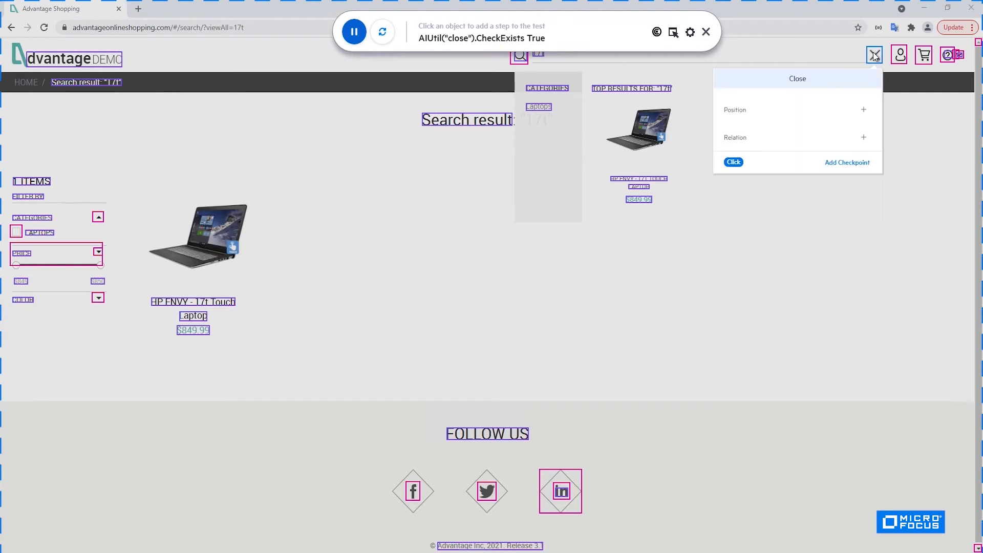
click(732, 162)
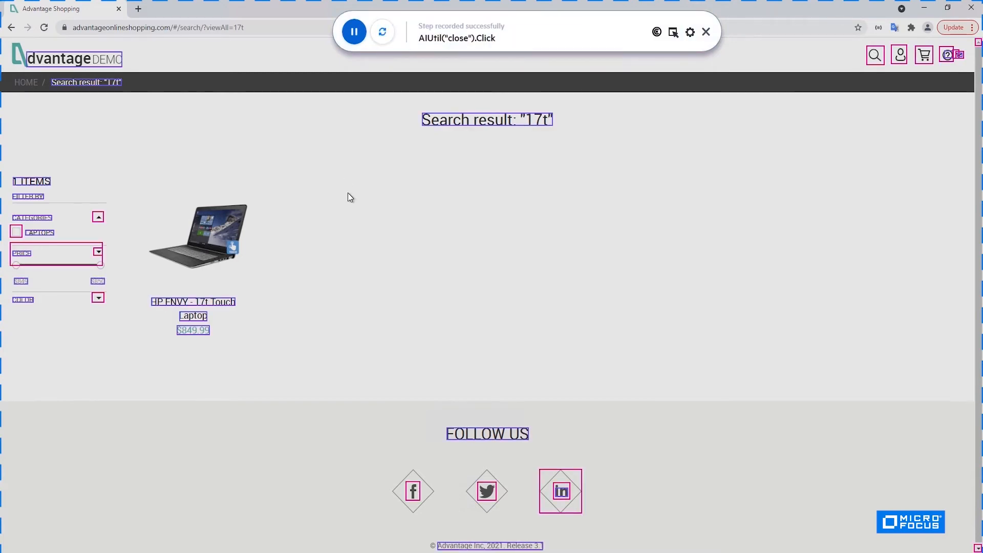
mouse_move(358, 313)
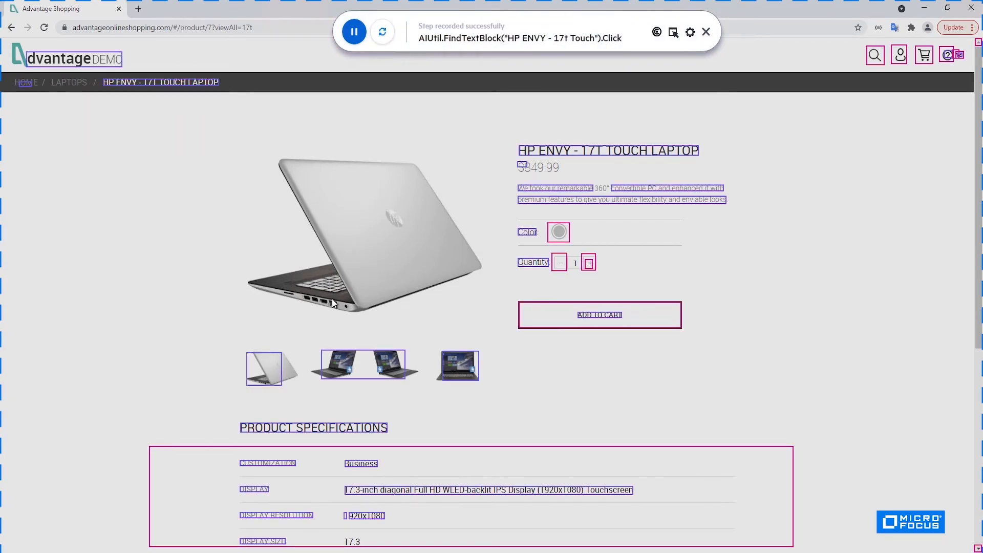
mouse_move(601, 236)
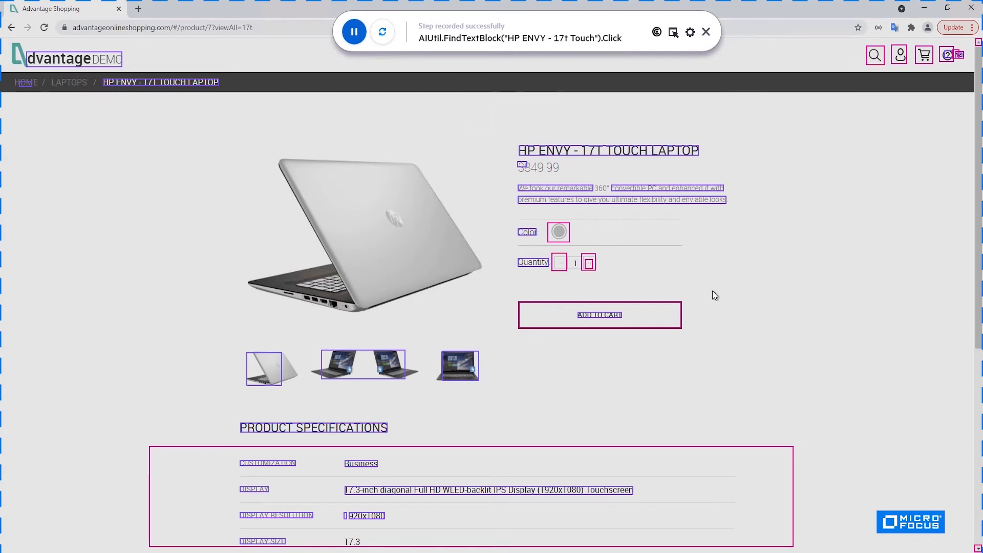
Step: Open the HP ENVY 17t result, turn off Show Texts outlining, and pick ADD TO CART
click(599, 315)
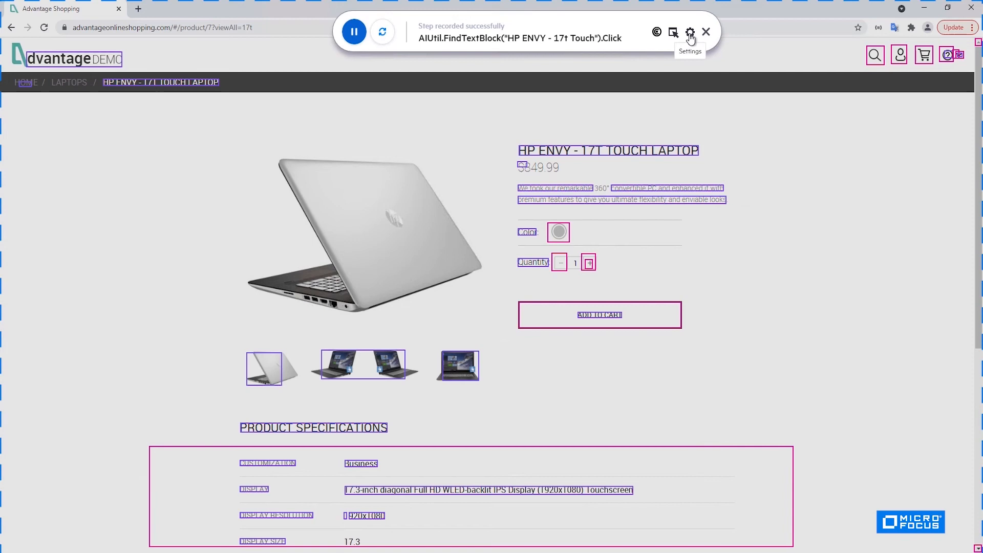
click(690, 32)
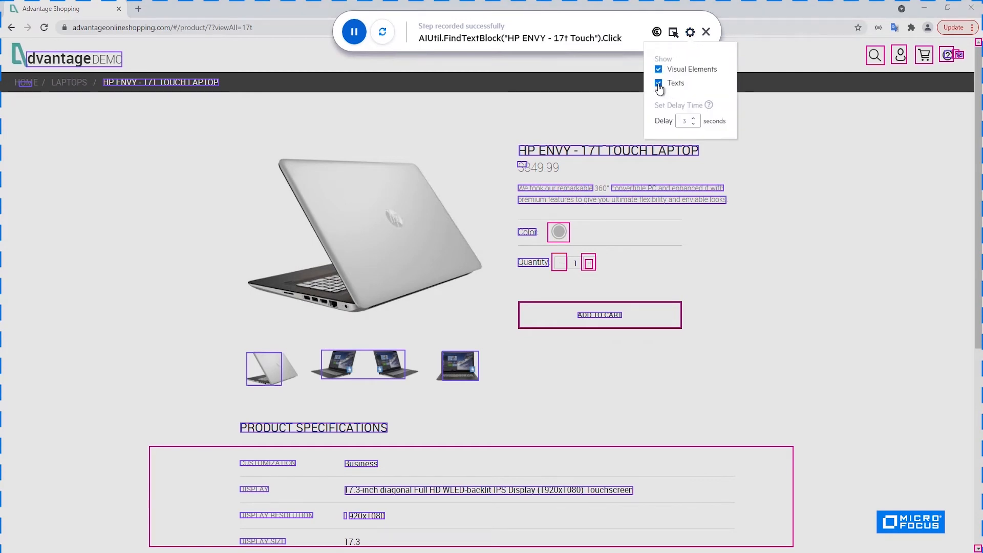
click(658, 84)
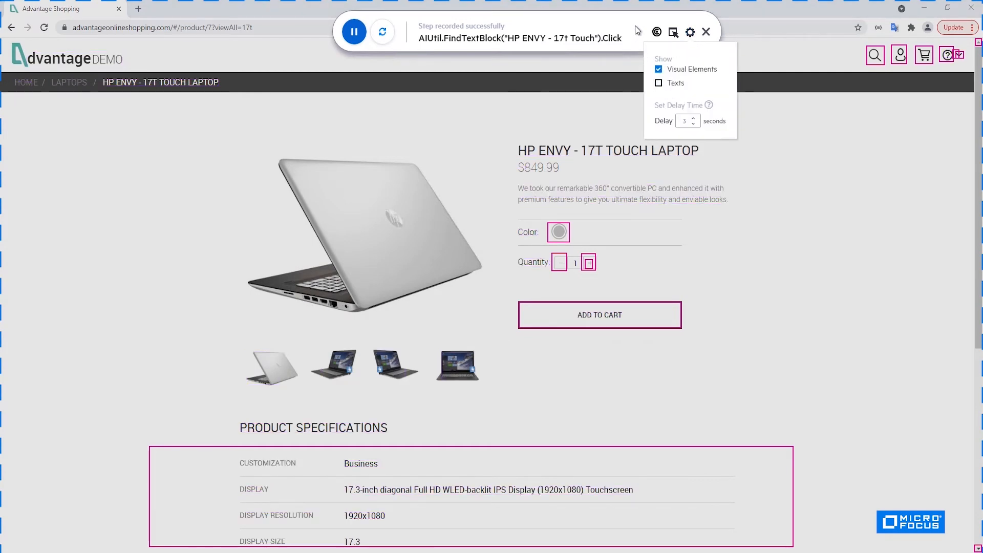
click(690, 32)
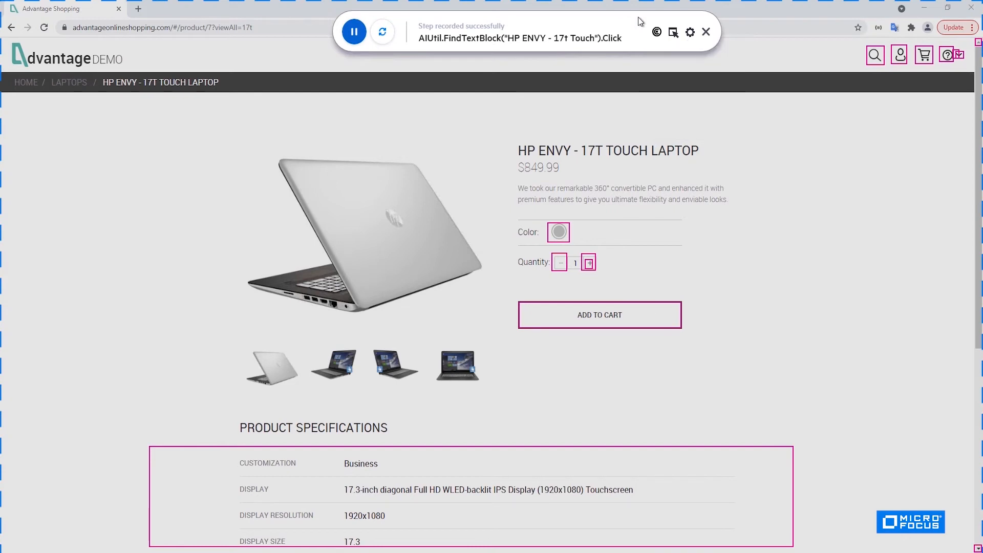
click(599, 315)
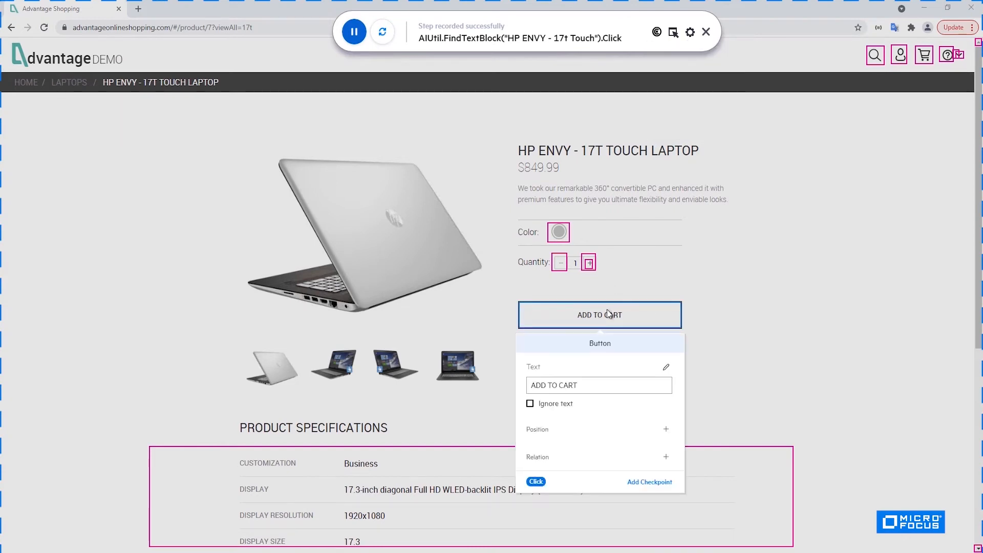
Step: Record clicks on ADD TO CART and the shopping cart icon, showing the laptop at $849.99
click(598, 314)
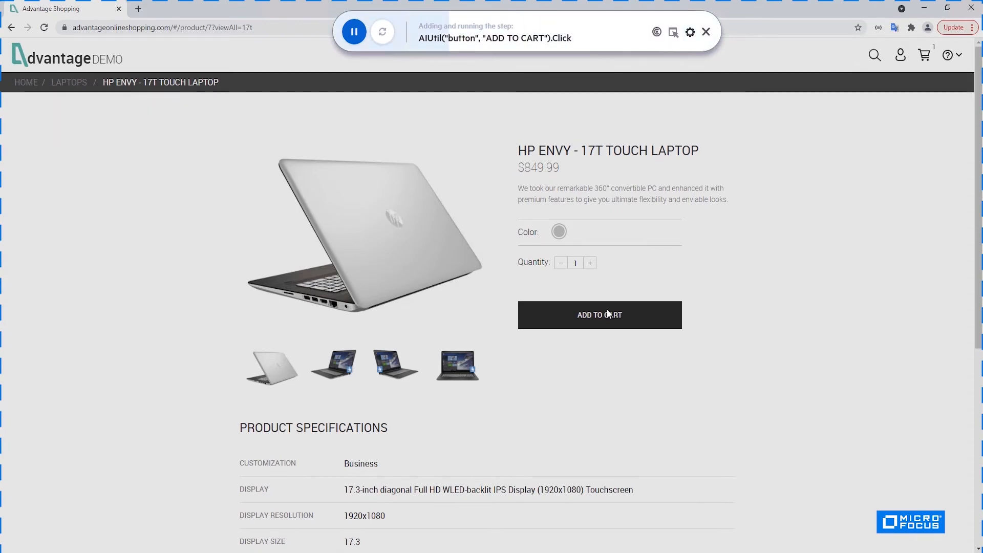
click(599, 315)
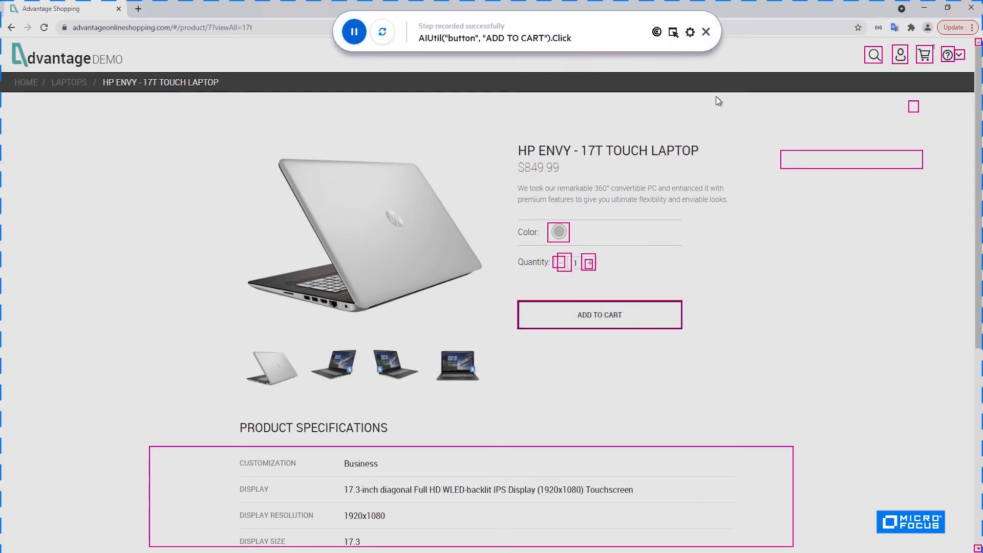
click(924, 55)
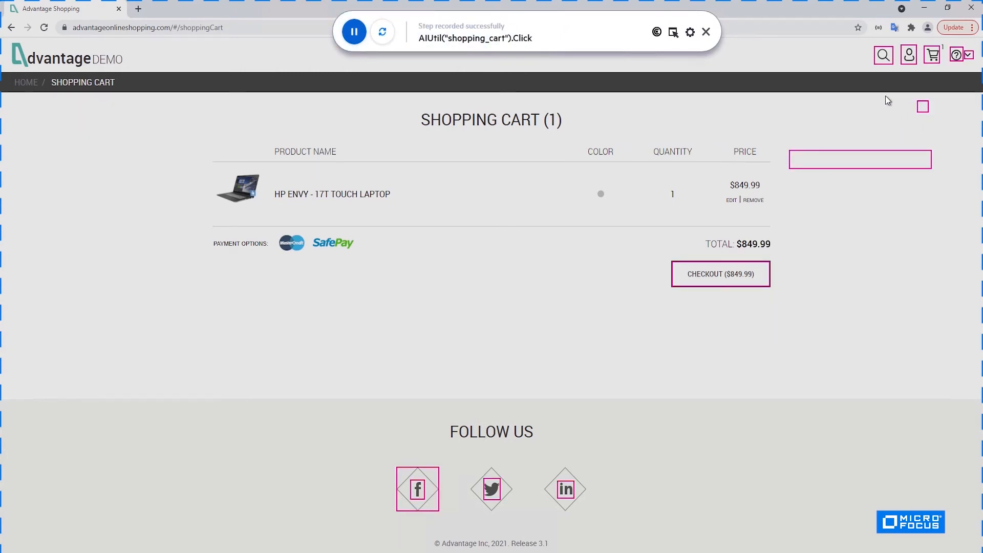
mouse_move(783, 129)
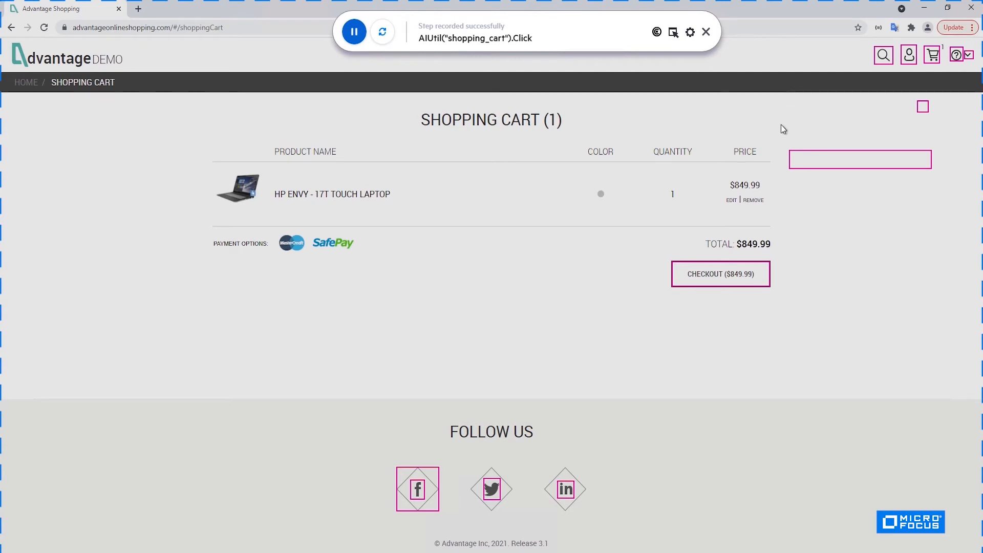
mouse_move(876, 186)
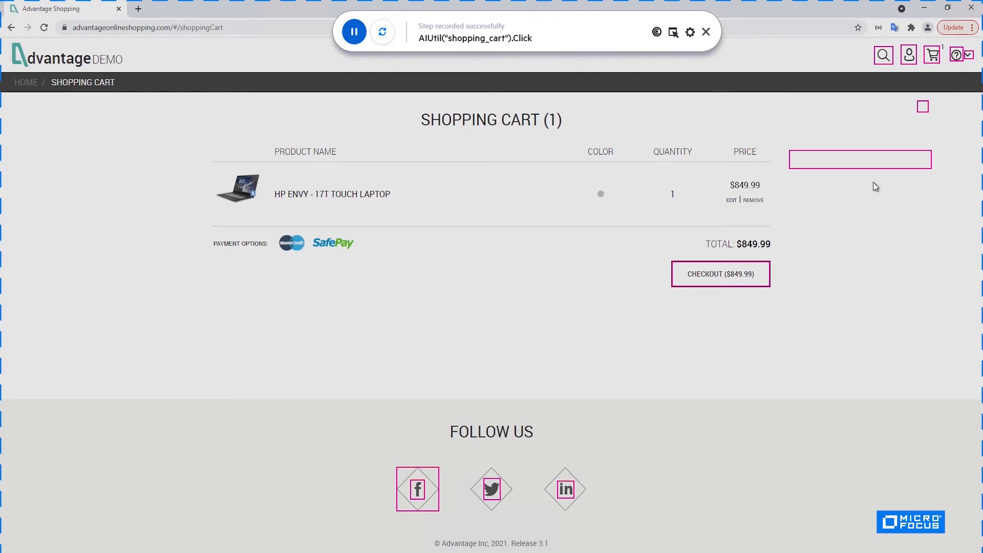
mouse_move(550, 181)
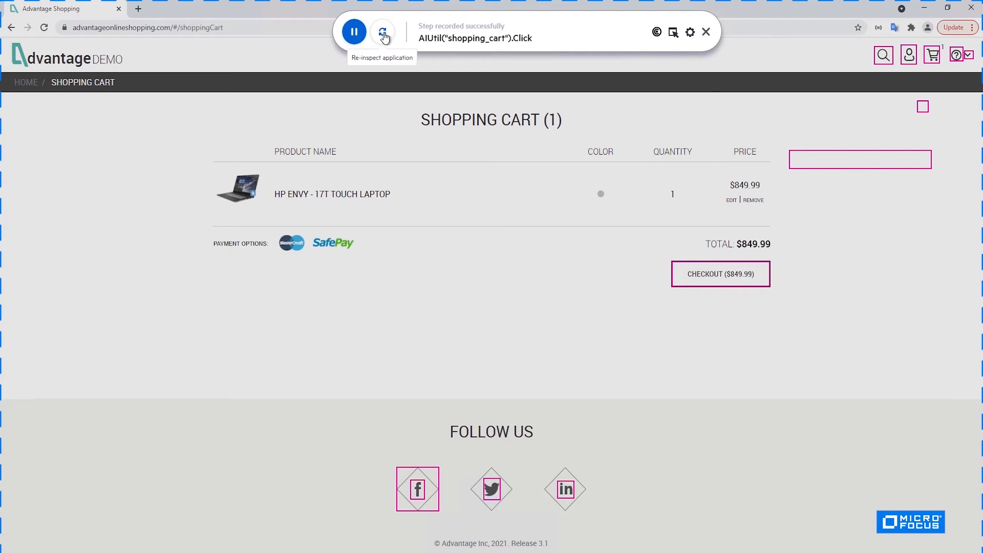
Step: Re-inspect the shopping cart page so its objects can be picked
click(383, 32)
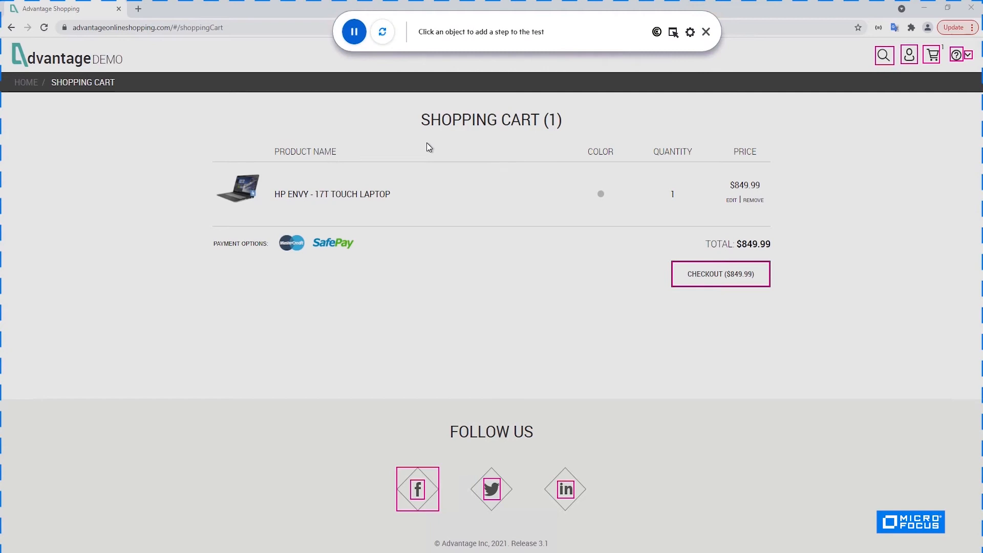
mouse_move(864, 218)
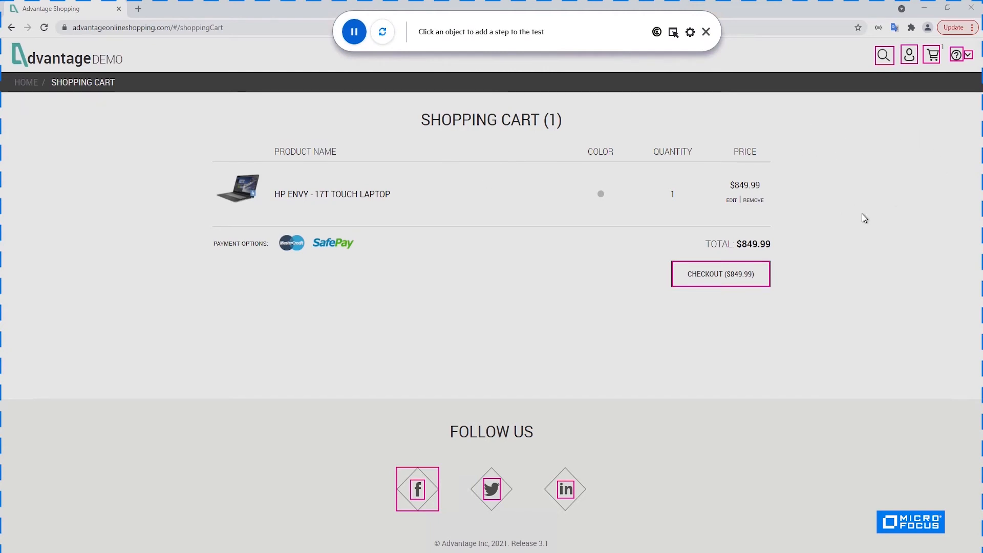
mouse_move(536, 227)
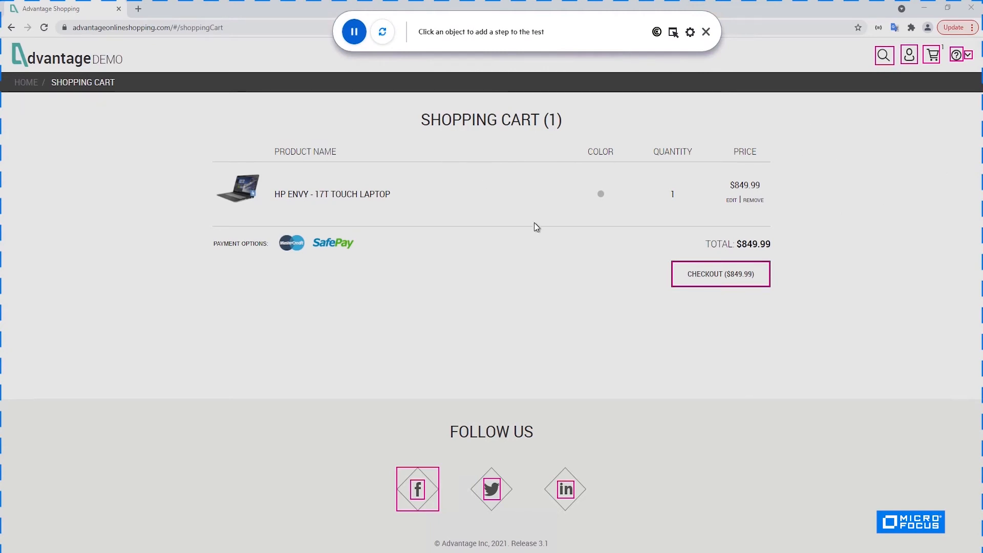
mouse_move(553, 284)
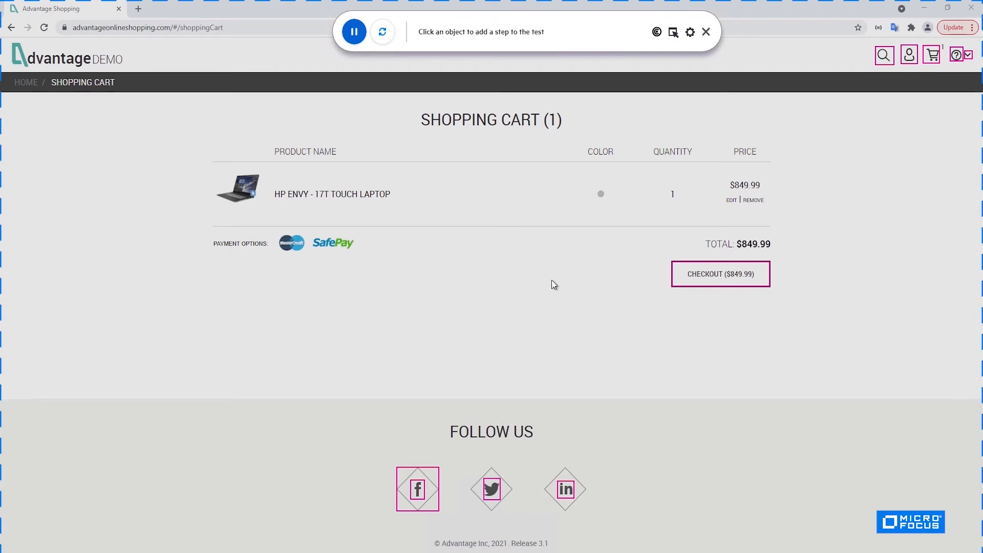
mouse_move(561, 274)
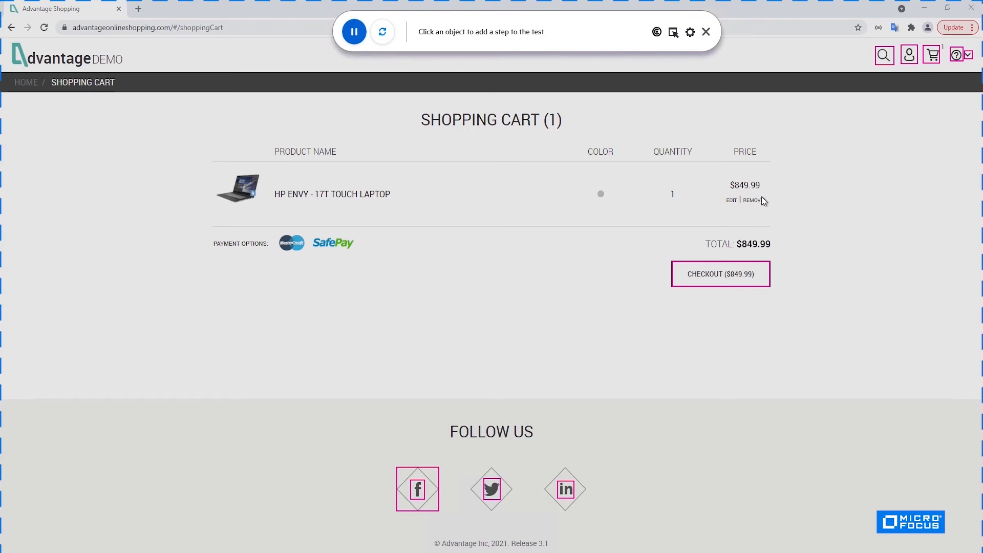
mouse_move(669, 60)
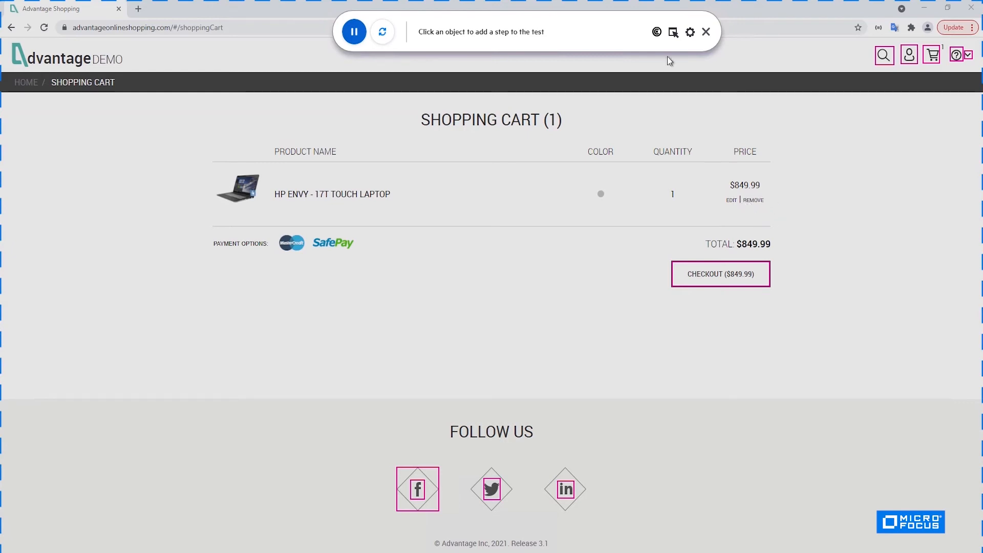
Step: Turn text outlining back on and record a click on the laptop's REMOVE text
click(689, 32)
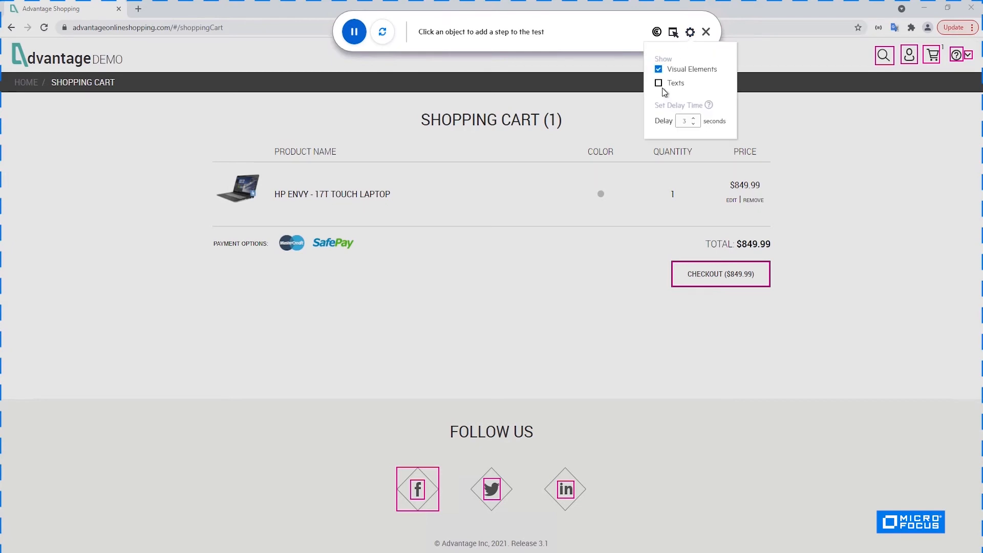
click(659, 83)
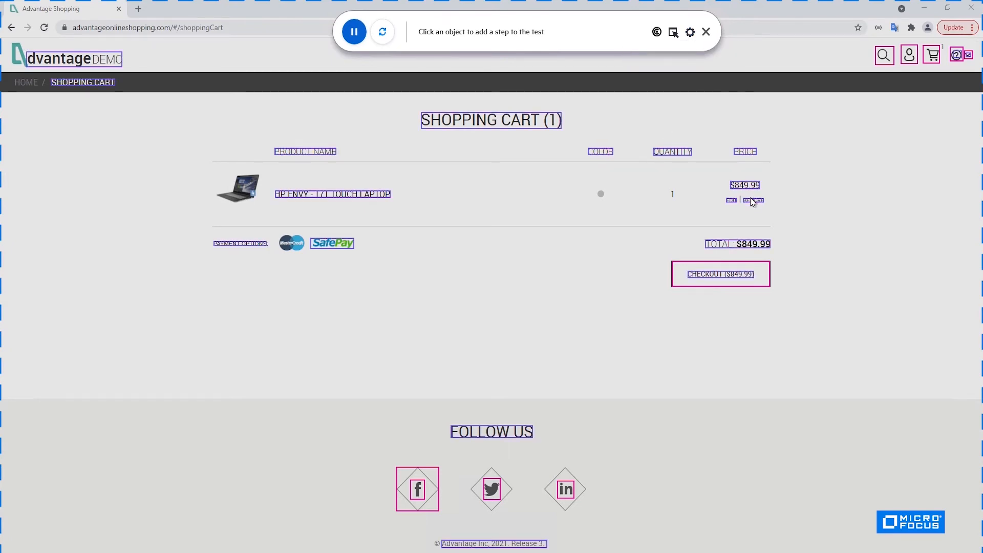
click(754, 200)
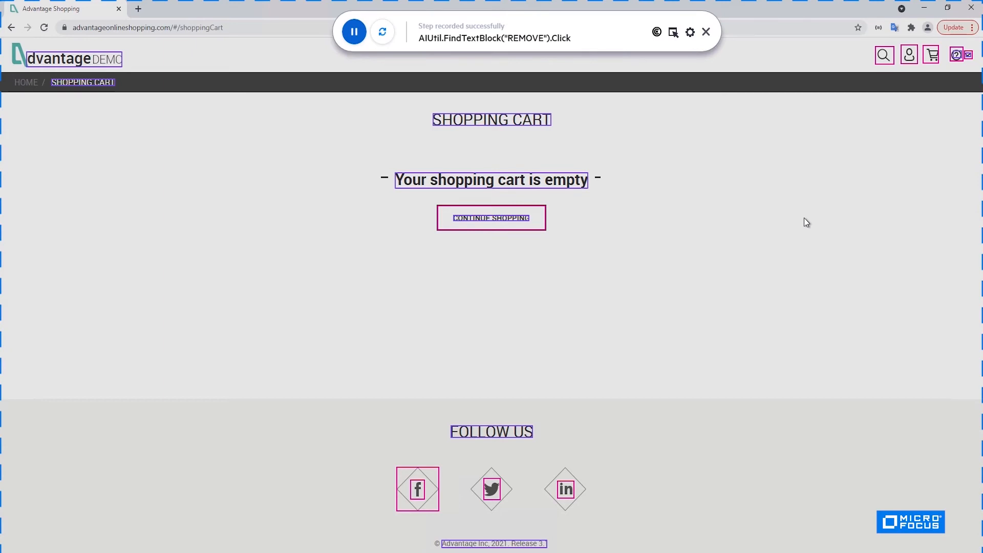
mouse_move(706, 33)
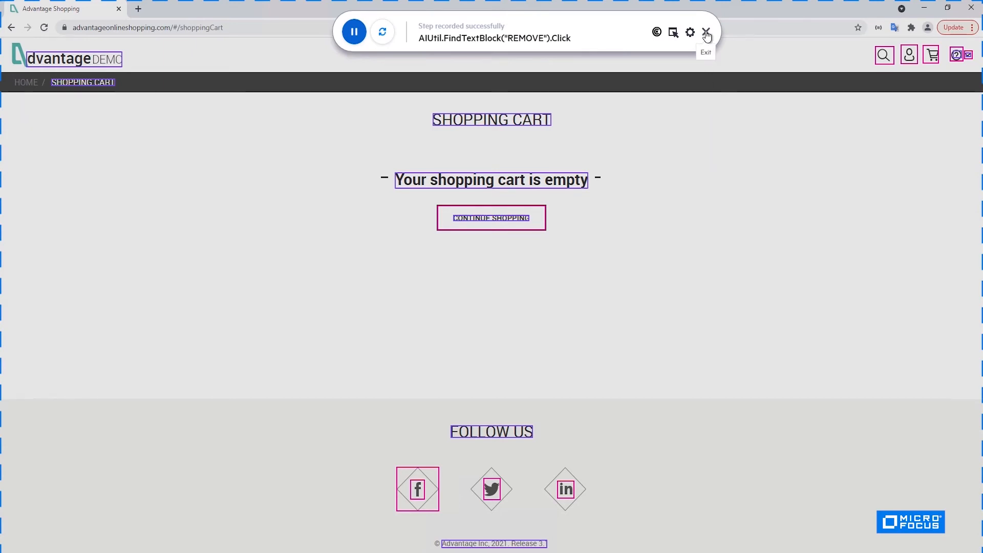
Step: Stop the AI recorder and select lines in the Action1 script after the search step
click(707, 32)
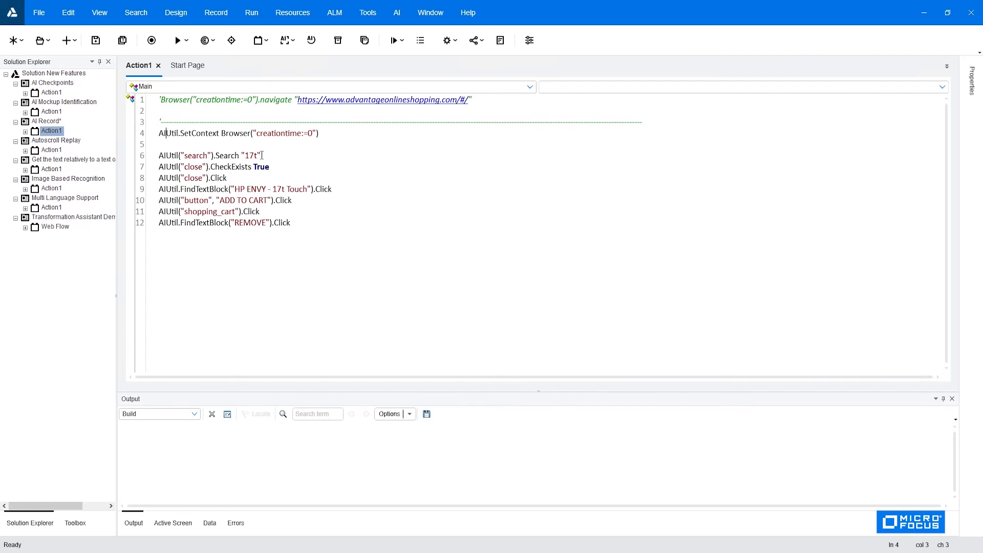
mouse_move(156, 208)
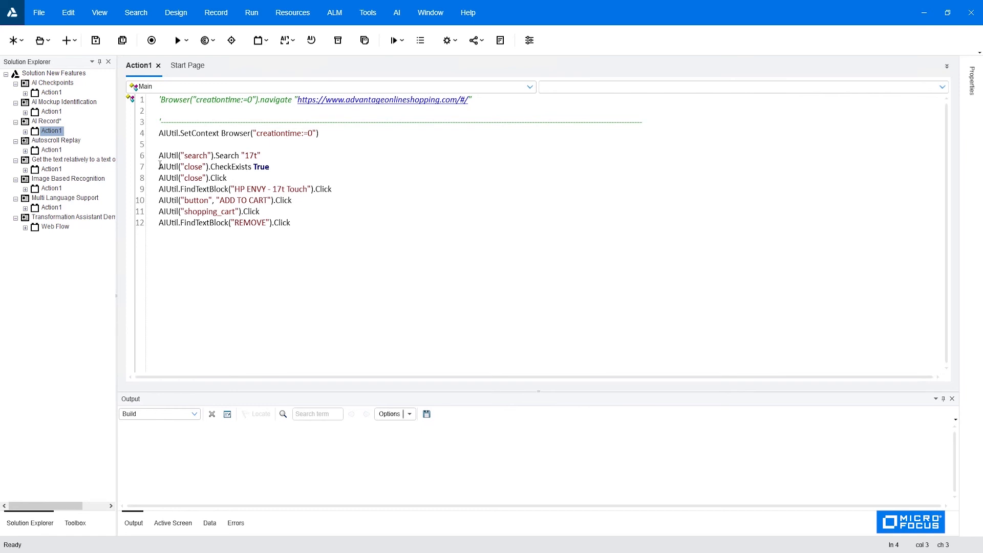
drag(158, 166, 228, 178)
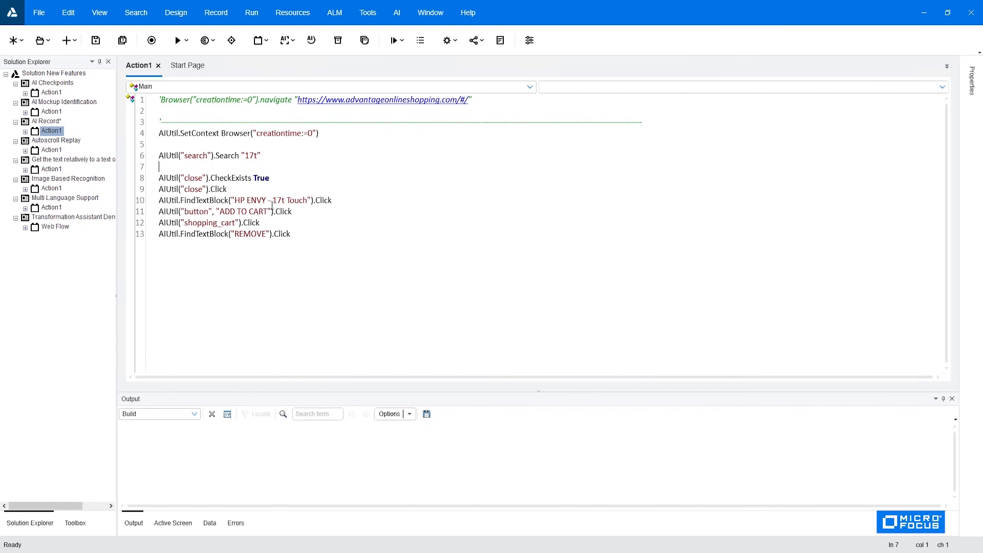
Step: Insert an If block conditioned on AIUtil("close").CheckExists( True), removing the standalone check line
text(if)
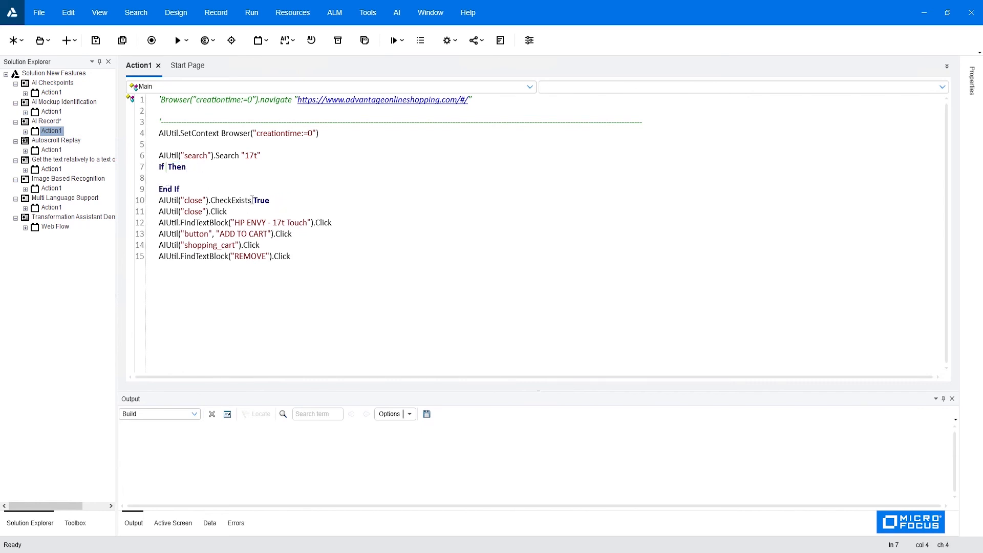
text(()
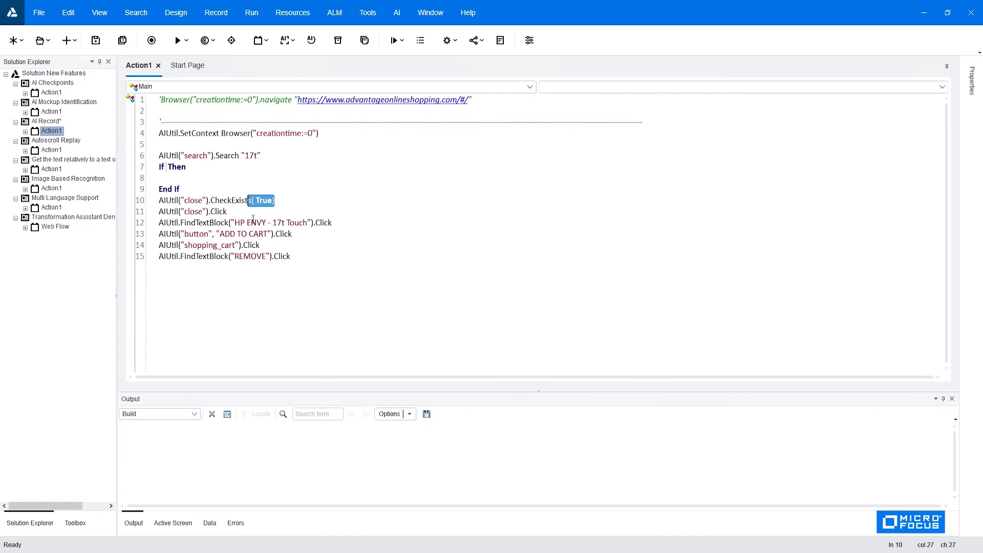
double_click(232, 200)
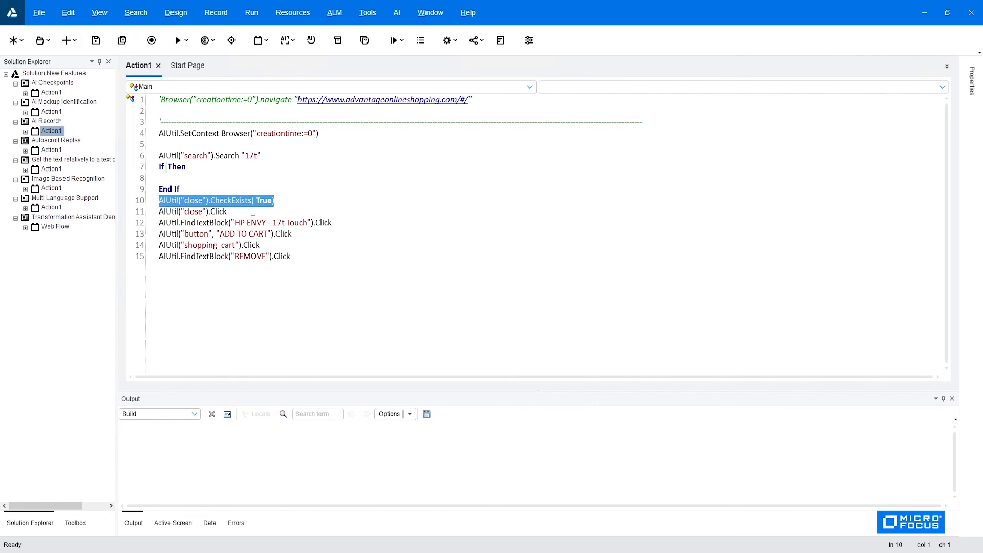
key(Delete)
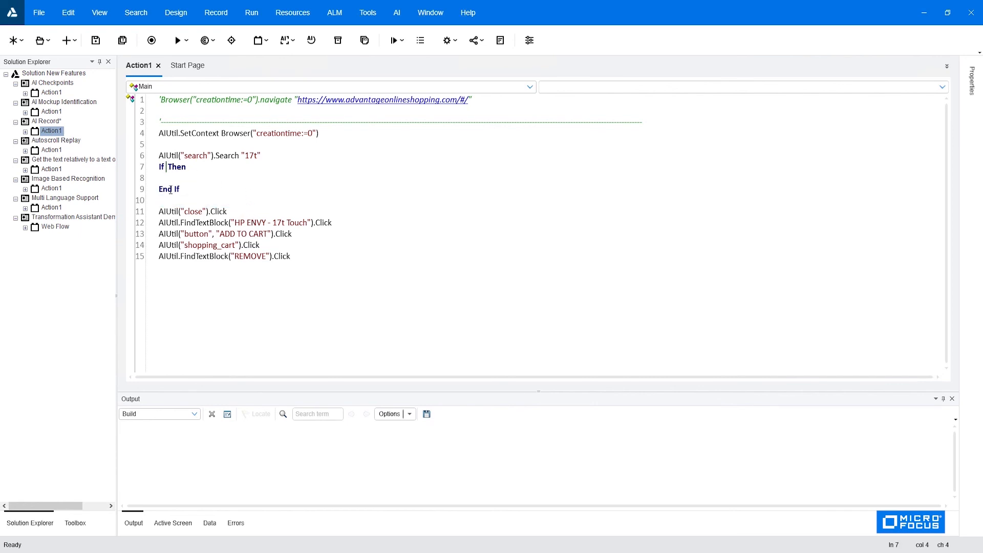
text(AIUtil("close").CheckExists( True))
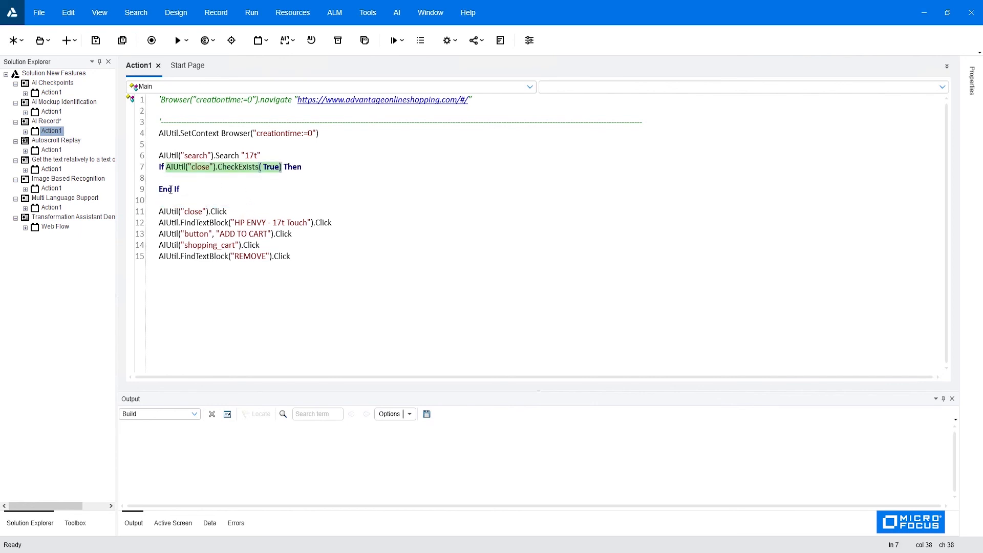
Step: Move AIUtil("close").Click into the If block body and delete the extra blank line
click(234, 211)
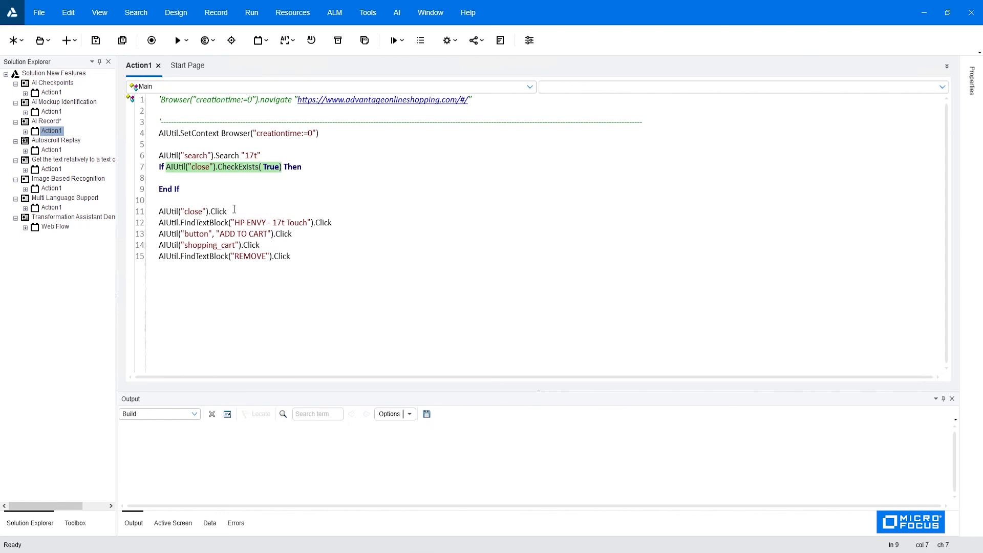
triple_click(193, 212)
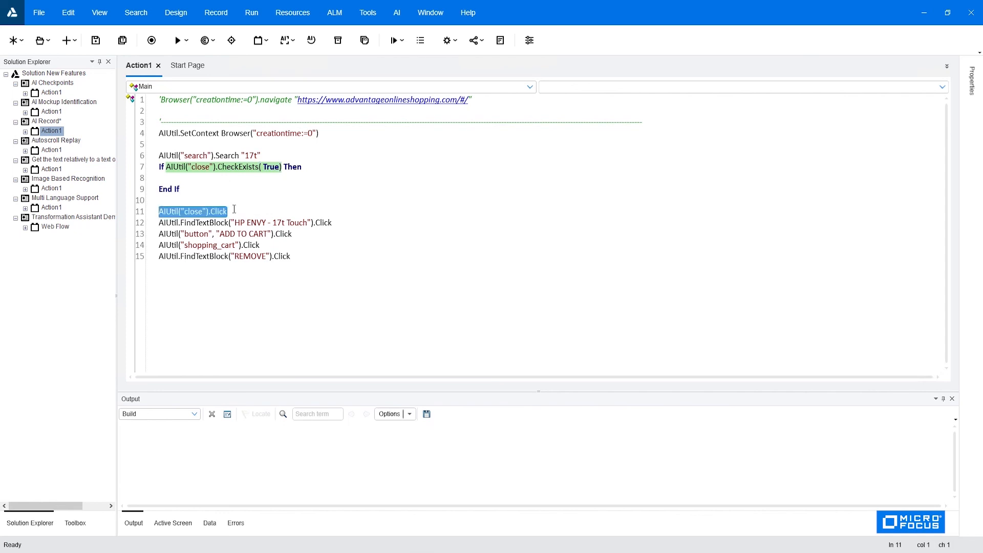
key(Delete)
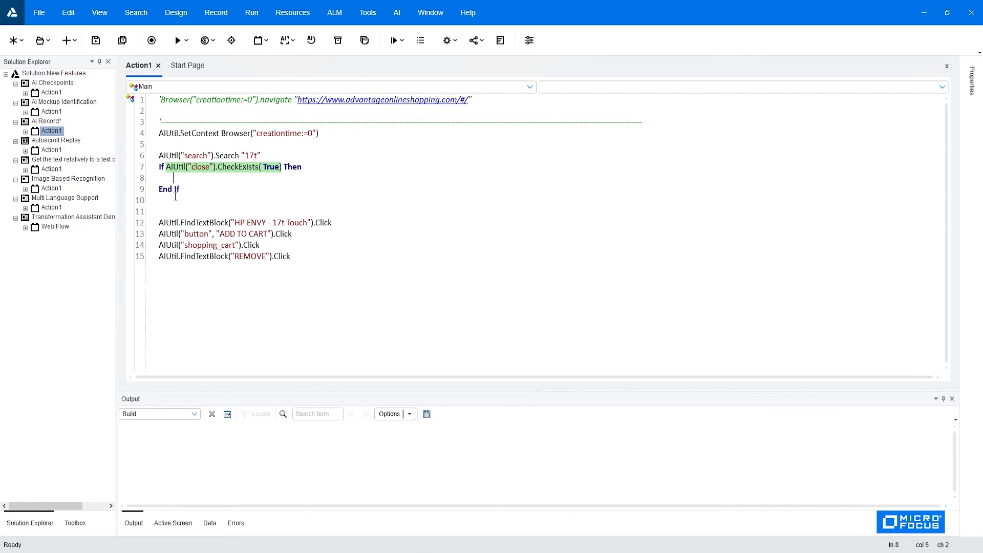
text(AIUtil("close").Click)
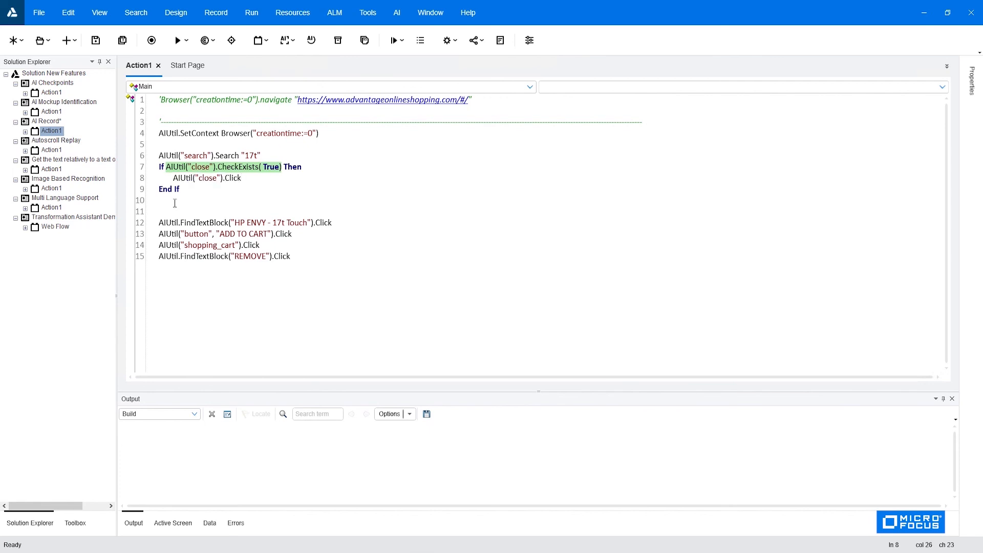
key(Backspace)
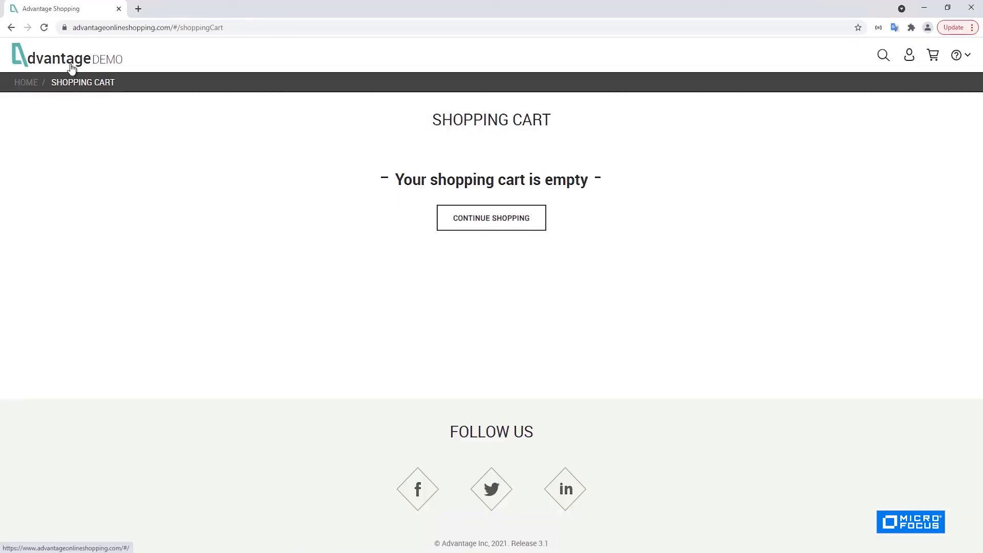
Step: Return Advantage Shopping to its home page via the Advantage DEMO logo
click(66, 58)
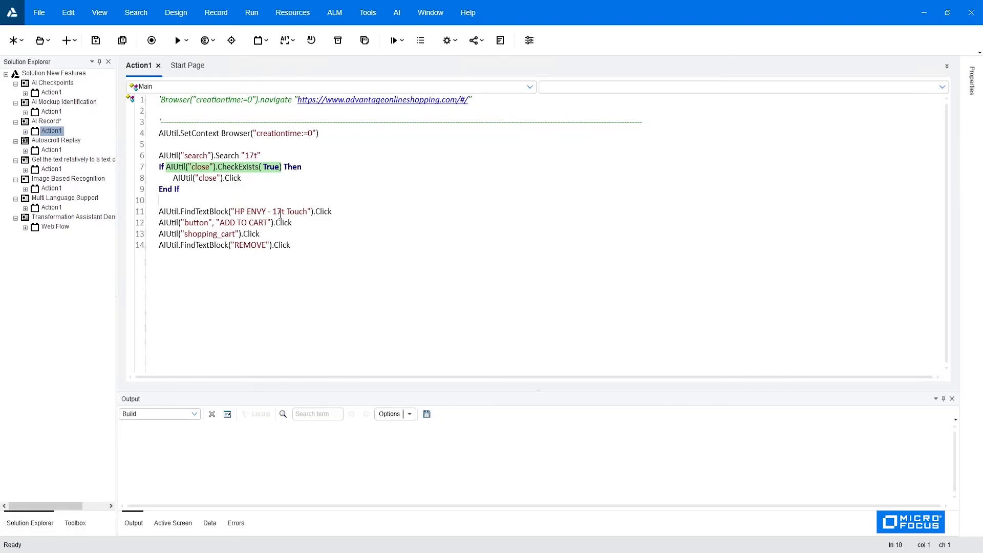
mouse_move(178, 40)
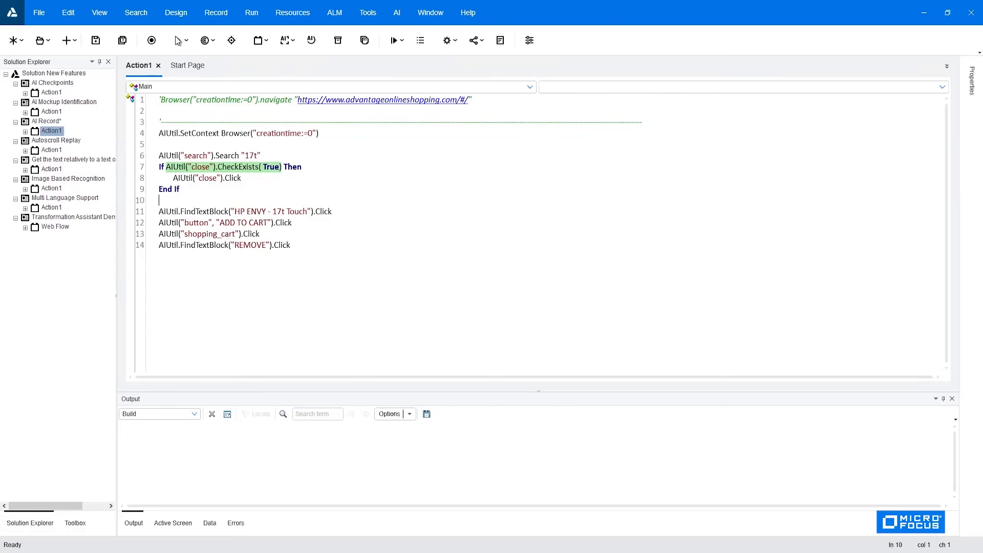
Step: Run the AI Record test with results saved to Res18
click(176, 40)
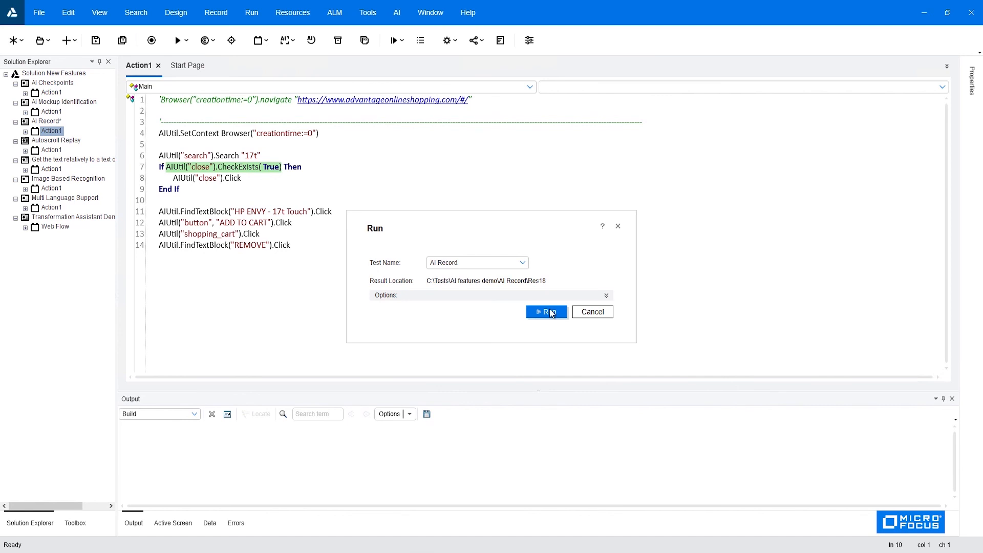
click(546, 312)
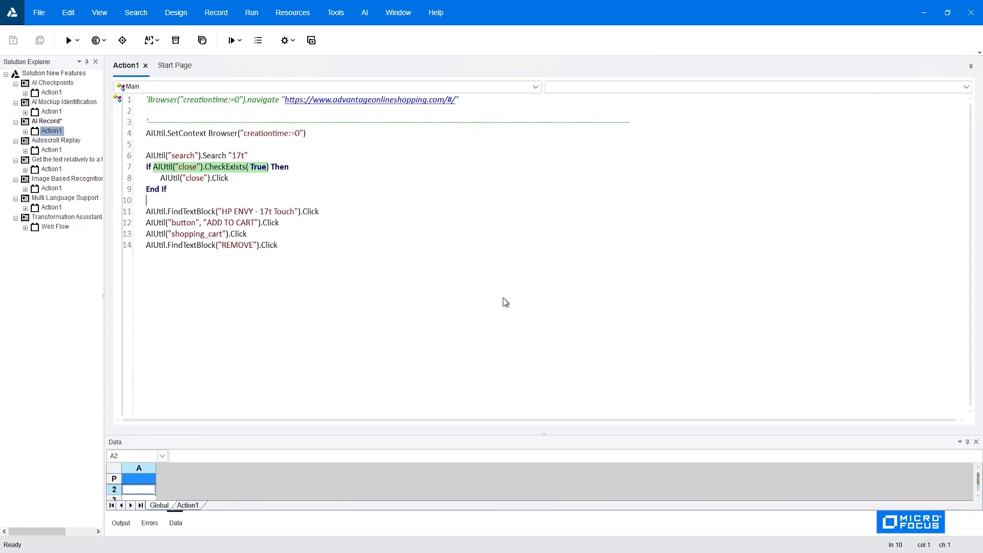
click(68, 40)
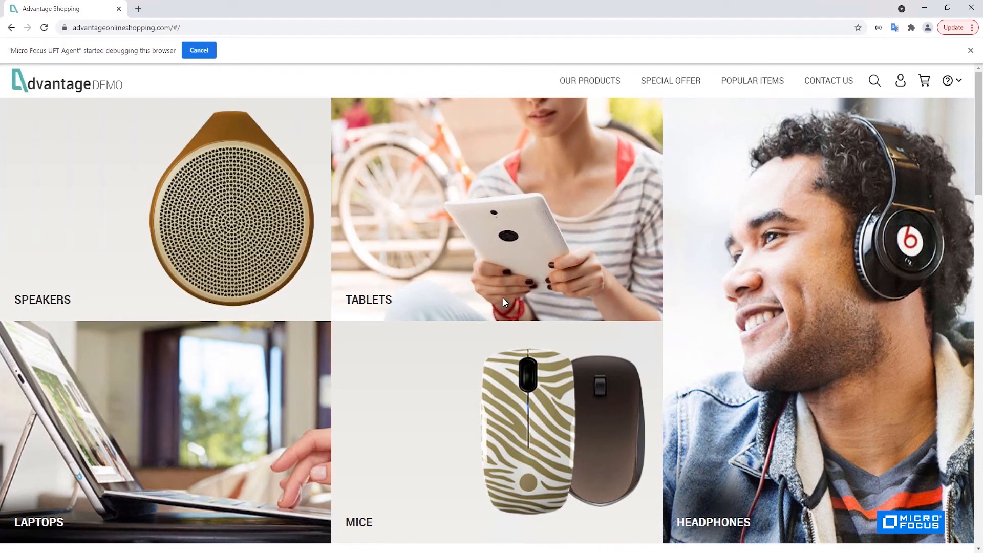
Step: Replay the test: search '17t', open HP ENVY 17T Touch Laptop, add it to cart
click(875, 80)
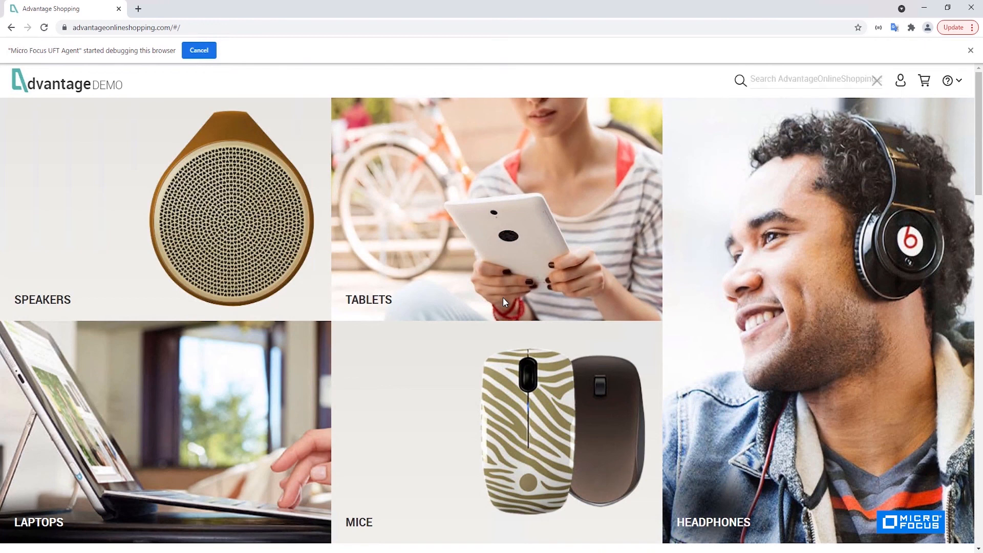
click(741, 80)
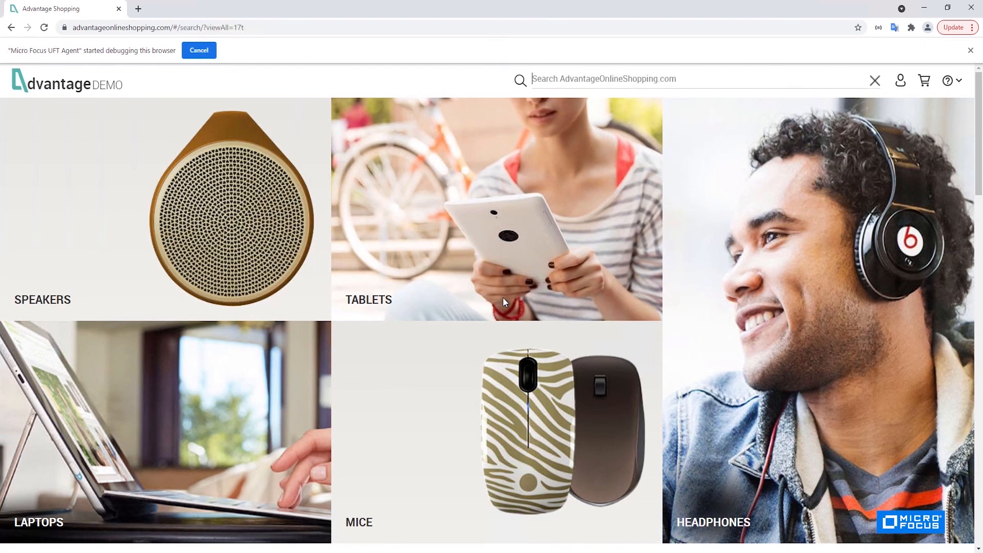
text(17t)
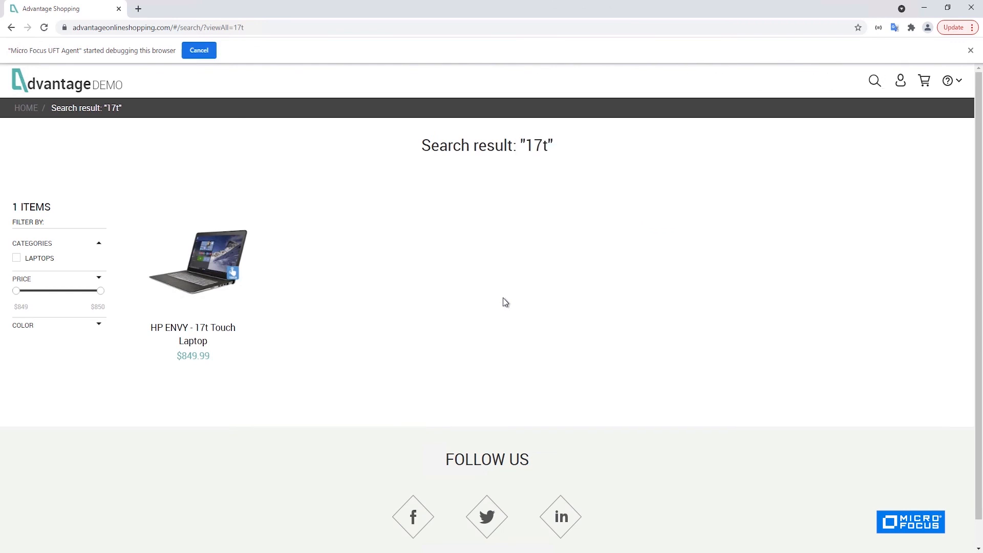
click(194, 263)
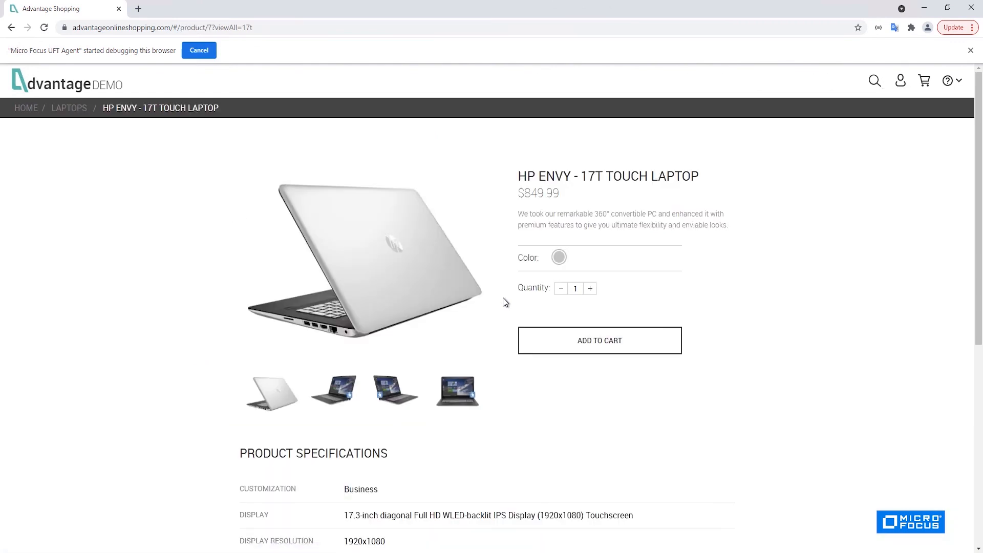
click(599, 340)
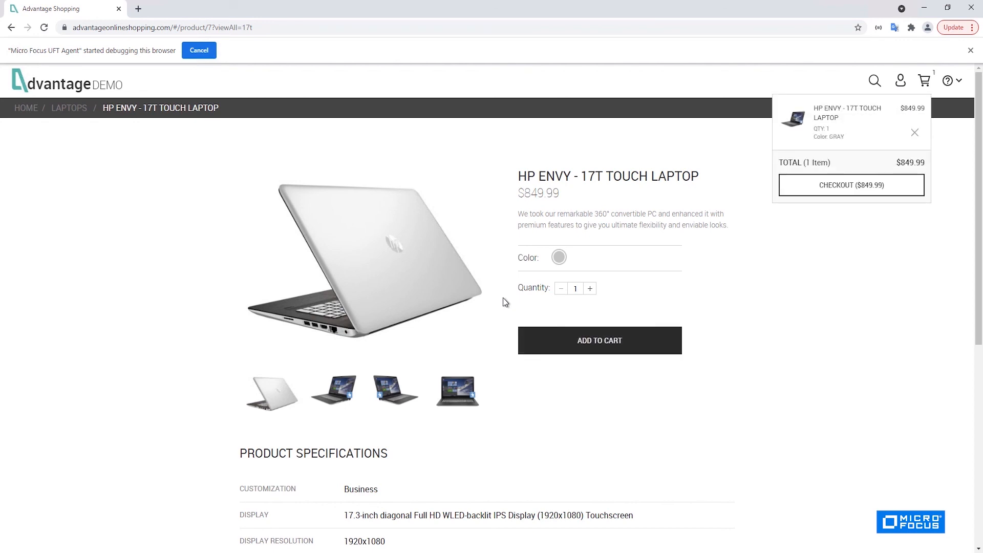
click(923, 81)
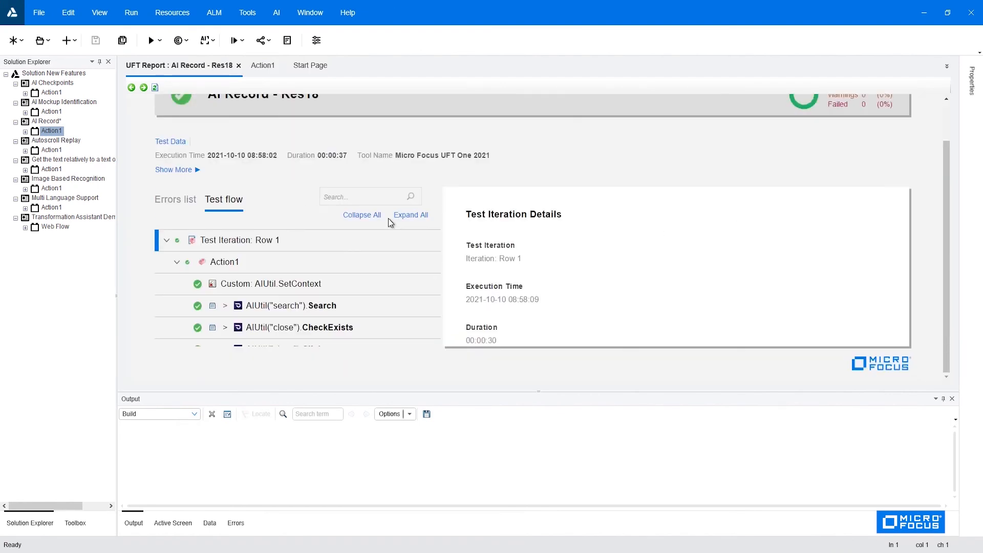
Step: Expand all report steps, close a step screenshot, and scroll through the test flow
click(295, 296)
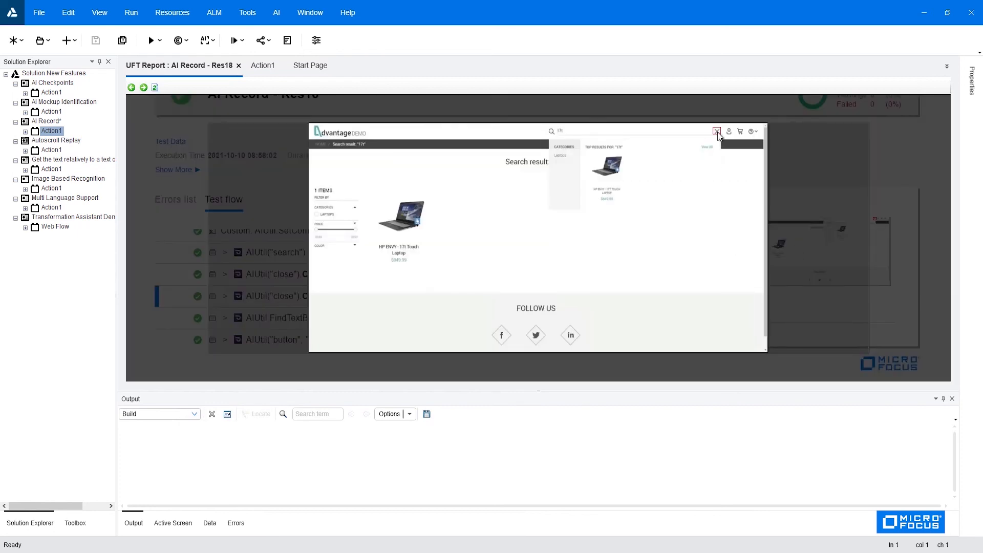
mouse_move(717, 132)
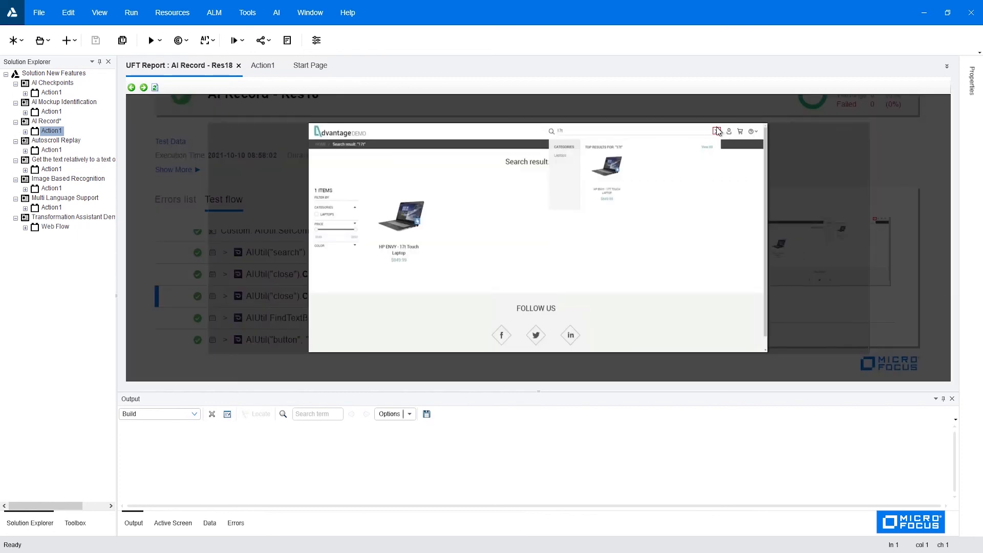
click(284, 295)
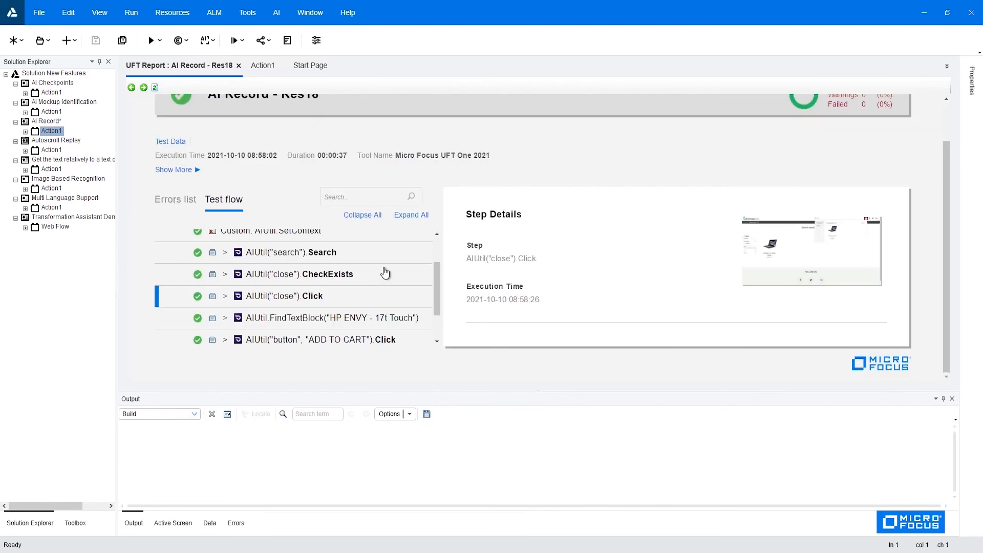
scroll(down, 3)
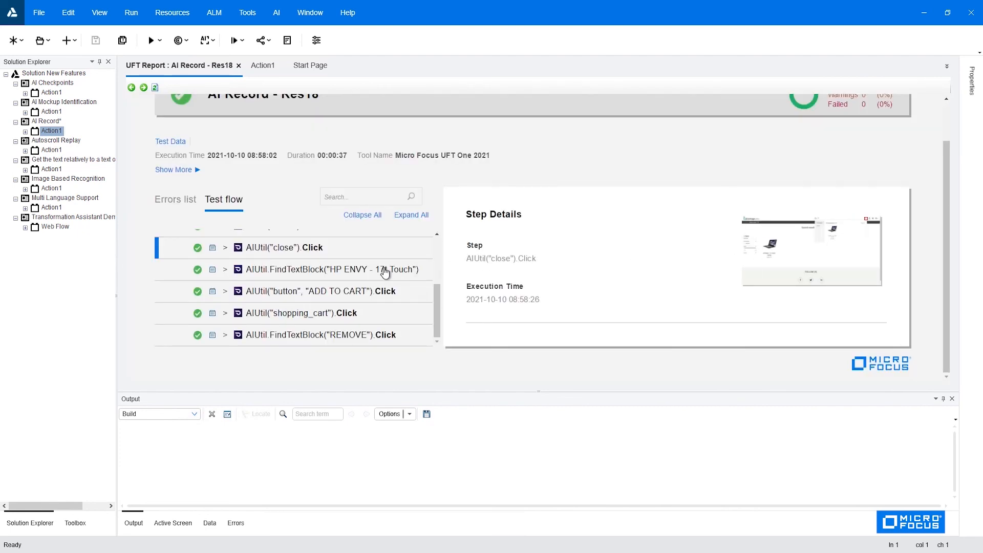